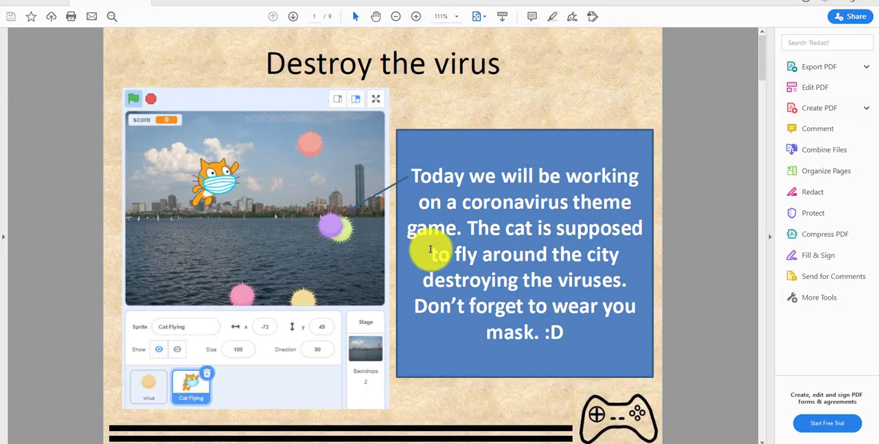
mouse_move(346, 80)
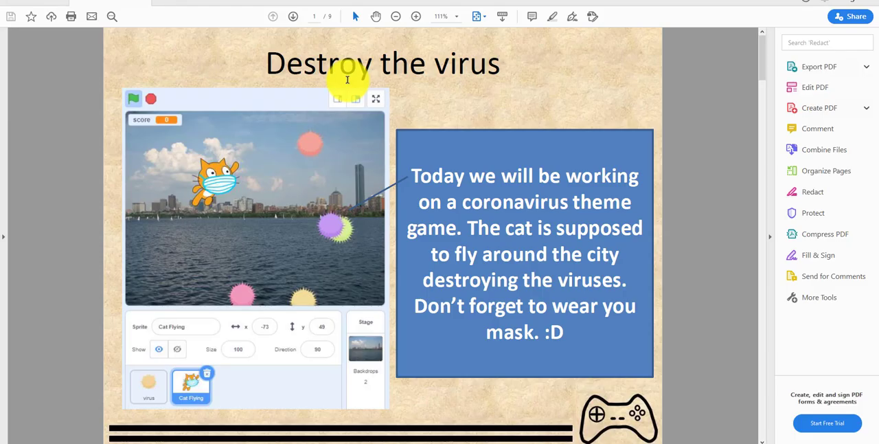
mouse_move(88, 124)
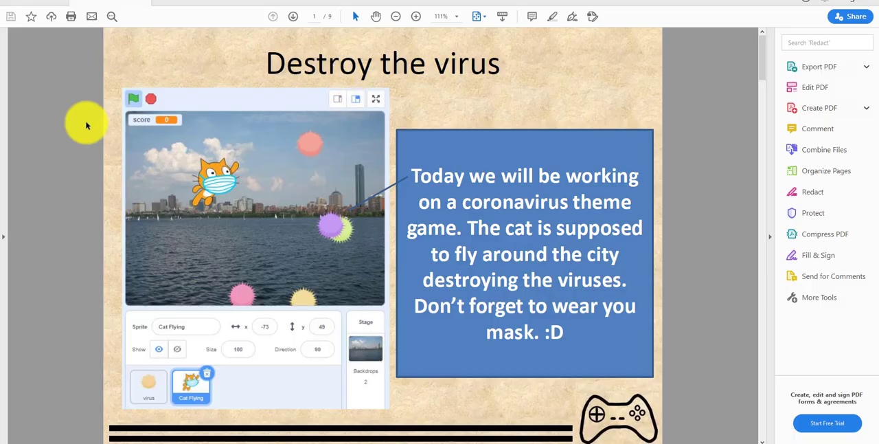
mouse_move(74, 186)
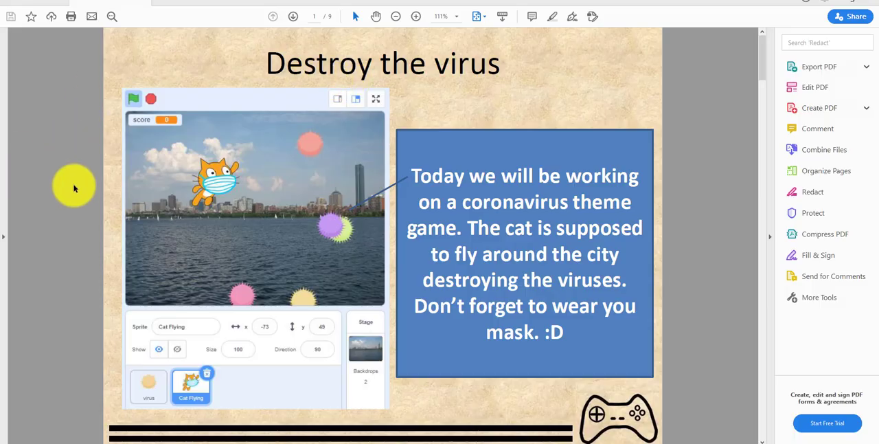
Step: Run the finished Destroy the virus game full-screen and return to the editor
scroll("down", 3)
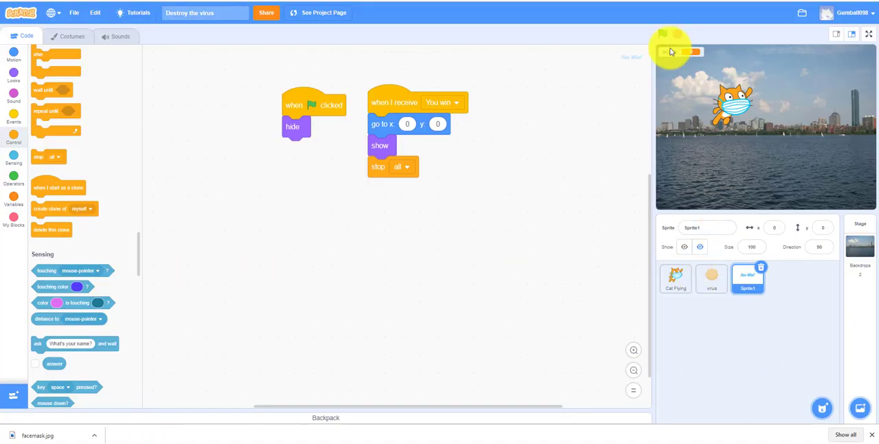
left_click(866, 35)
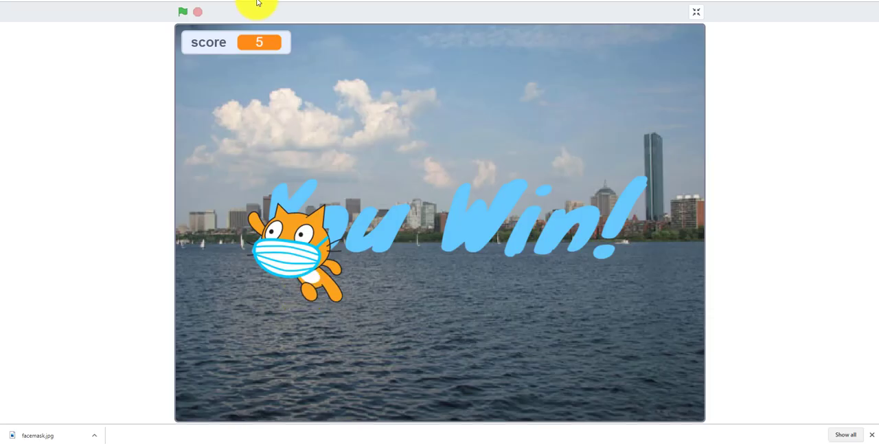
left_click(695, 11)
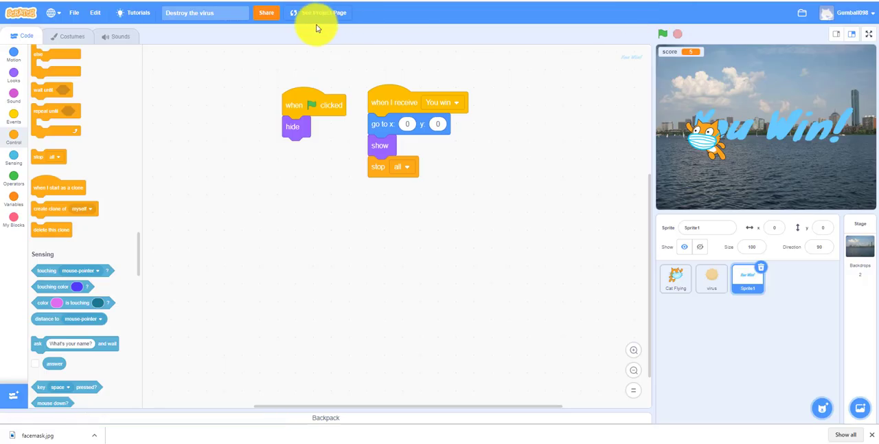
Step: Review the scripts of the flying cat, You Win and virus sprites, then save the project
left_click(676, 279)
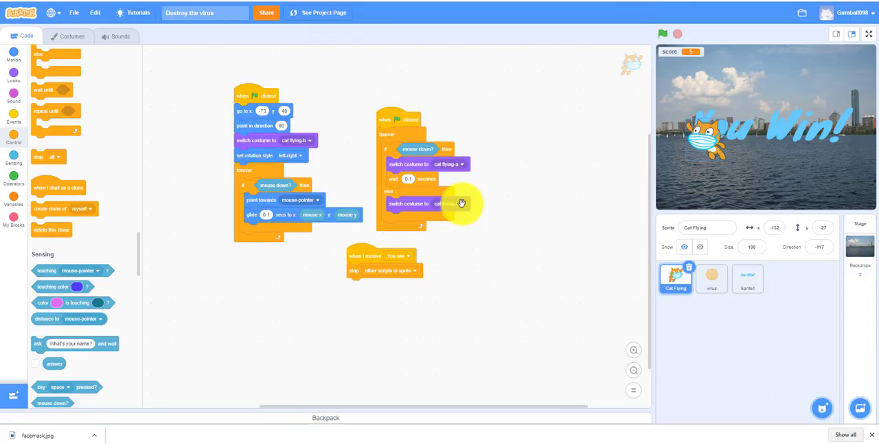
left_click(747, 278)
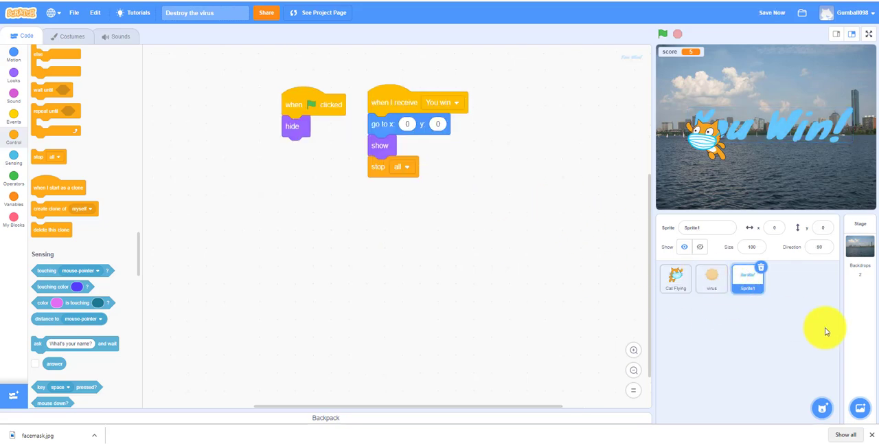
left_click(711, 280)
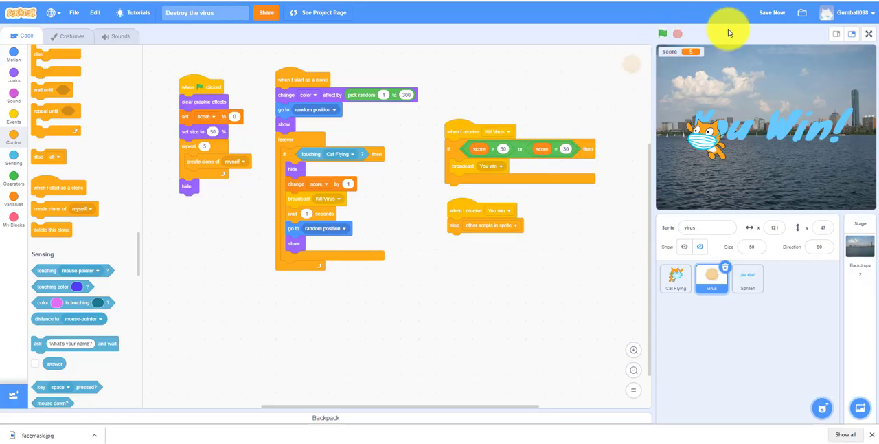
left_click(772, 13)
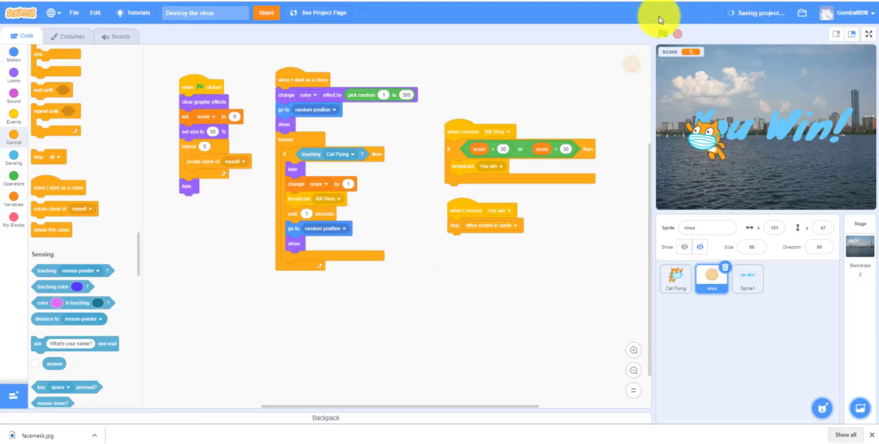
Step: Play the game again, chasing viruses with the cat until You Win appears over the city
left_click(671, 32)
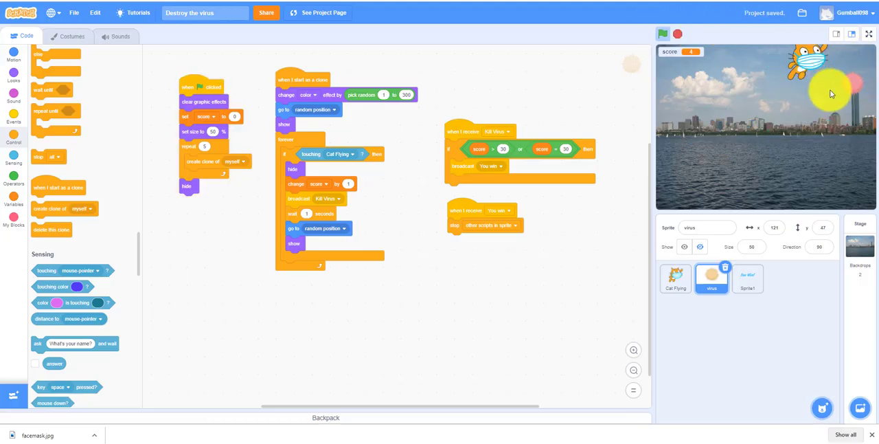
left_click(869, 31)
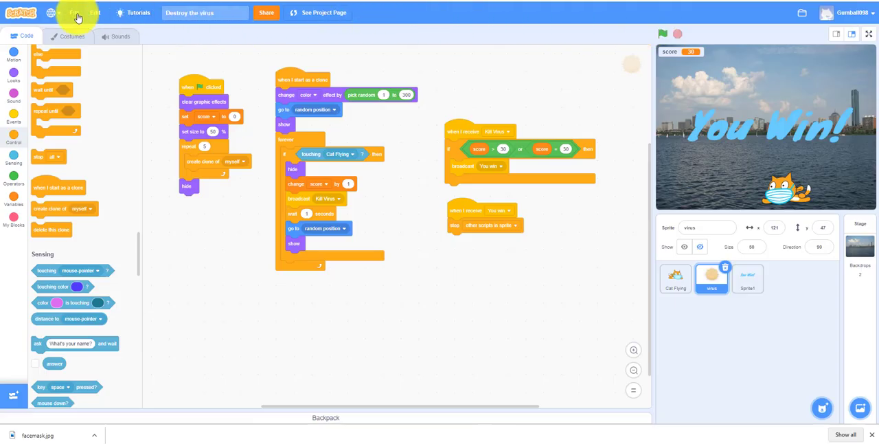
left_click(75, 15)
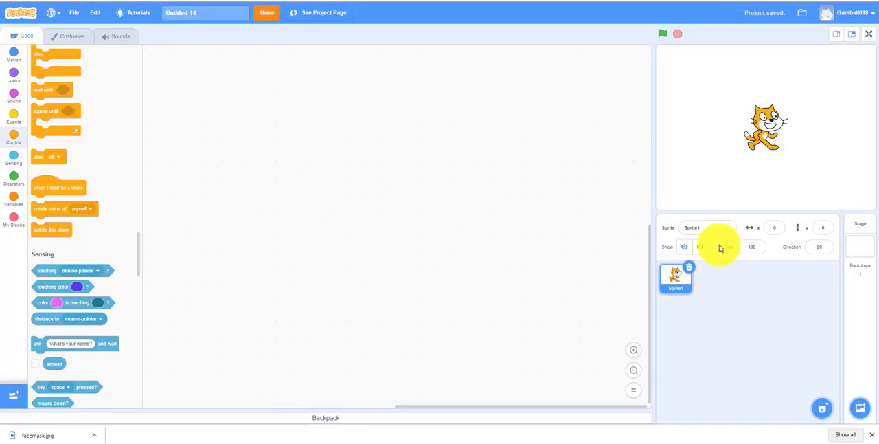
Step: Start a new project with the masked Cat Flying sprite replacing the default cat
left_click(860, 245)
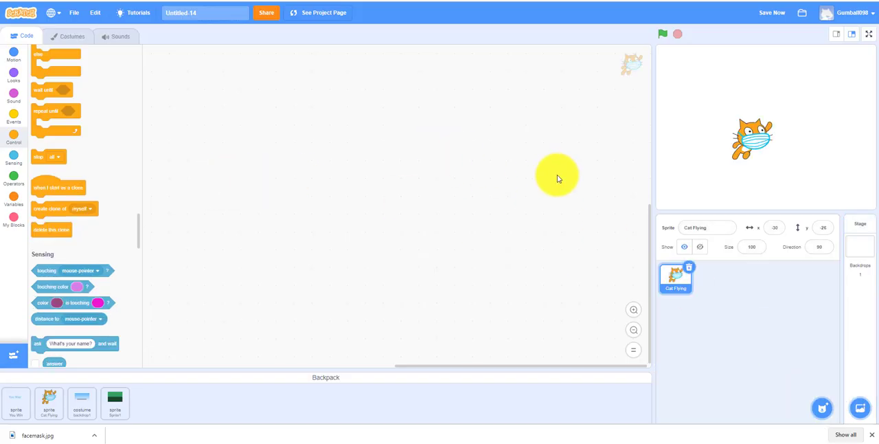
mouse_move(519, 264)
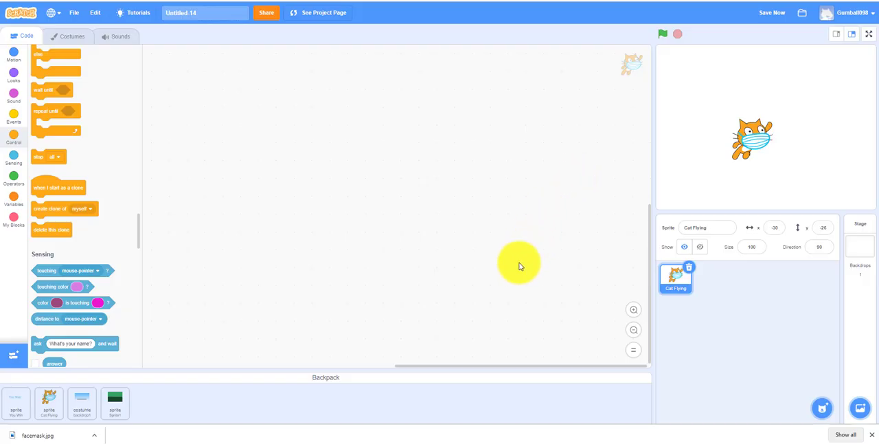
mouse_move(484, 264)
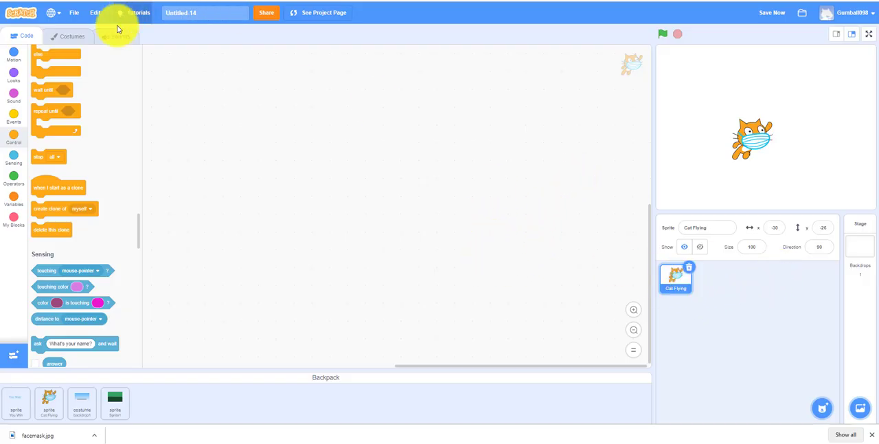
Step: Add a new blank costume2 to the masked cat and ready the ellipse tool's fill colour
left_click(66, 36)
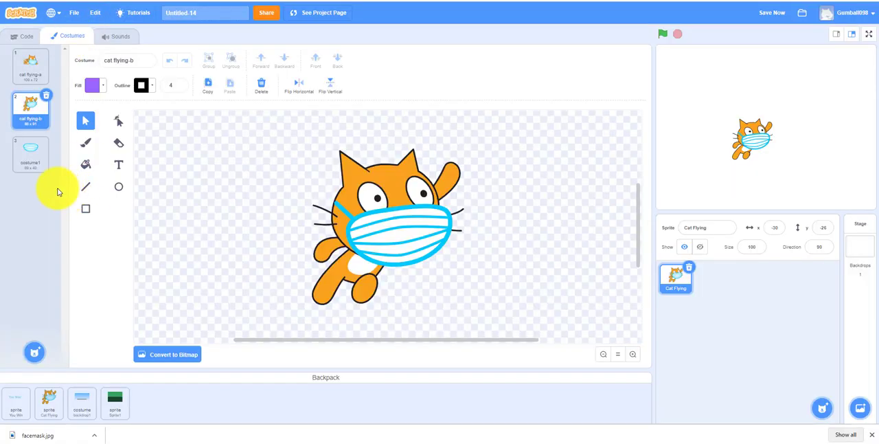
left_click(30, 151)
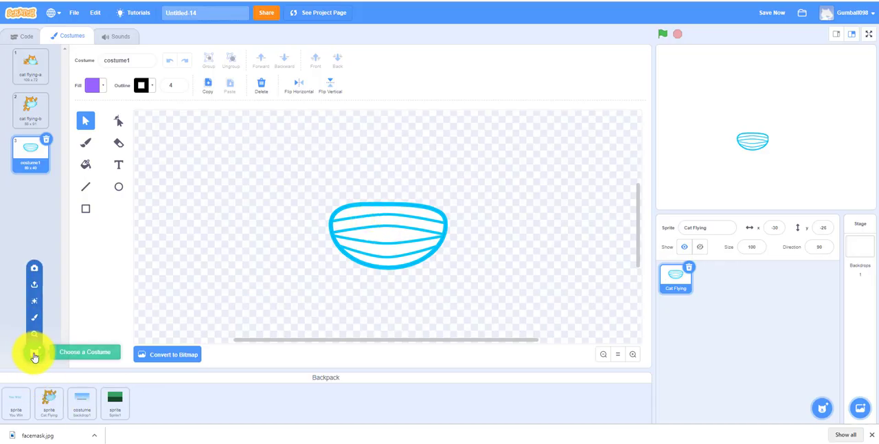
left_click(33, 352)
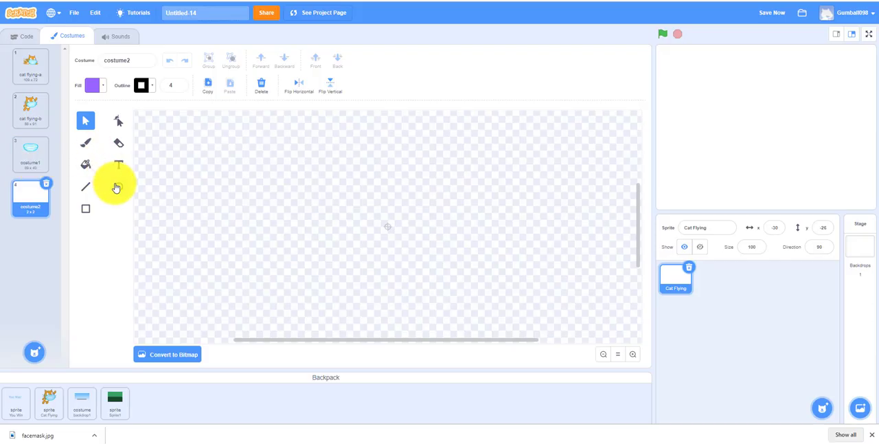
left_click(119, 187)
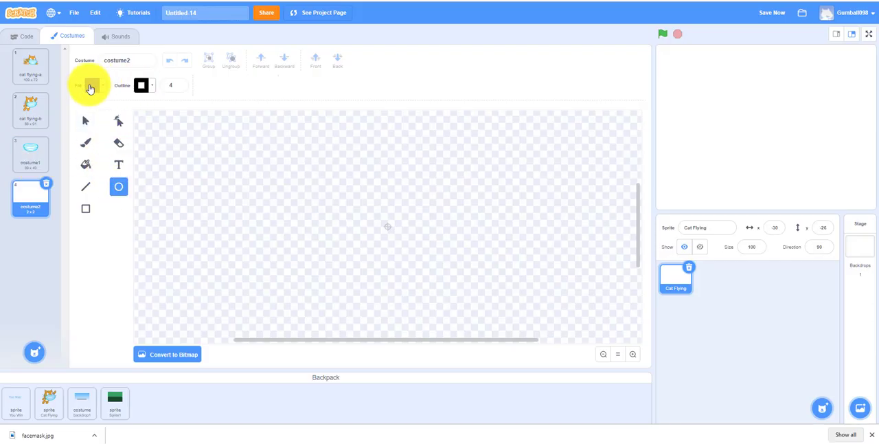
left_click(93, 85)
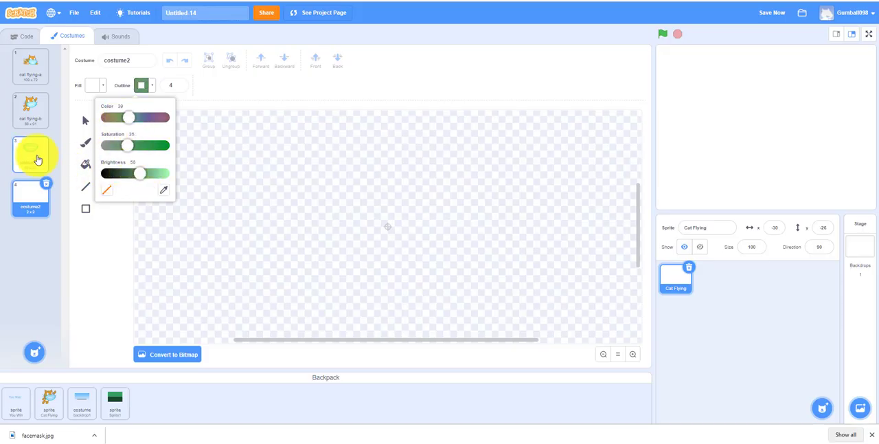
Step: Return to the mask costume and select the mask shape to pick up its blue outline
left_click(30, 152)
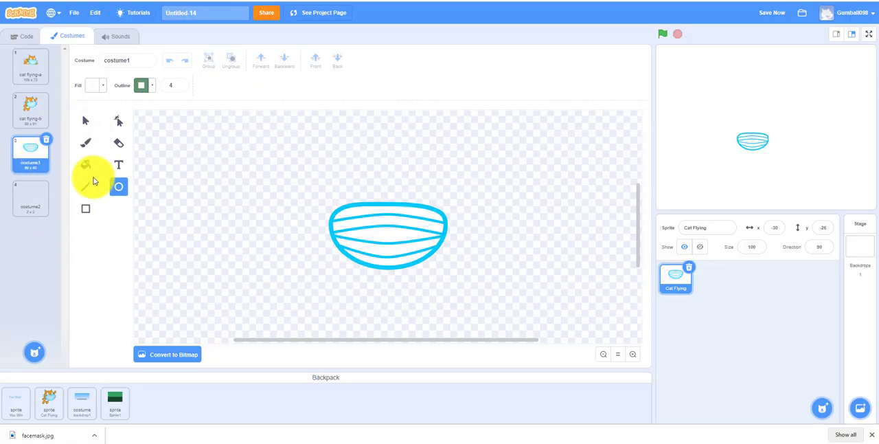
left_click(86, 143)
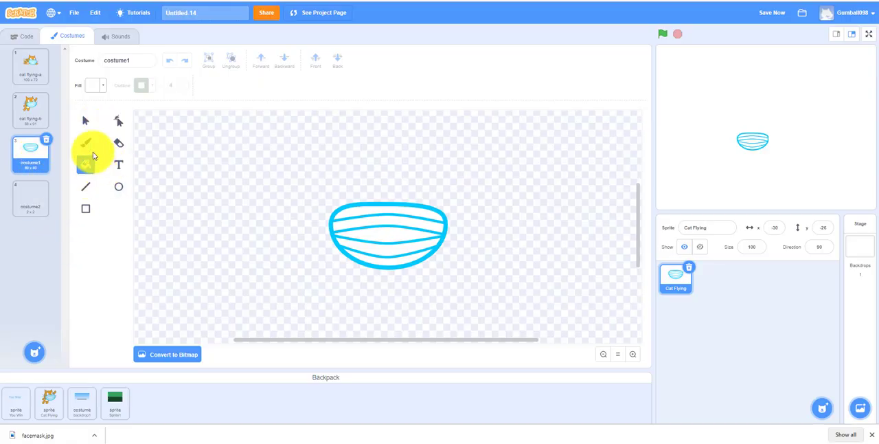
left_click(85, 165)
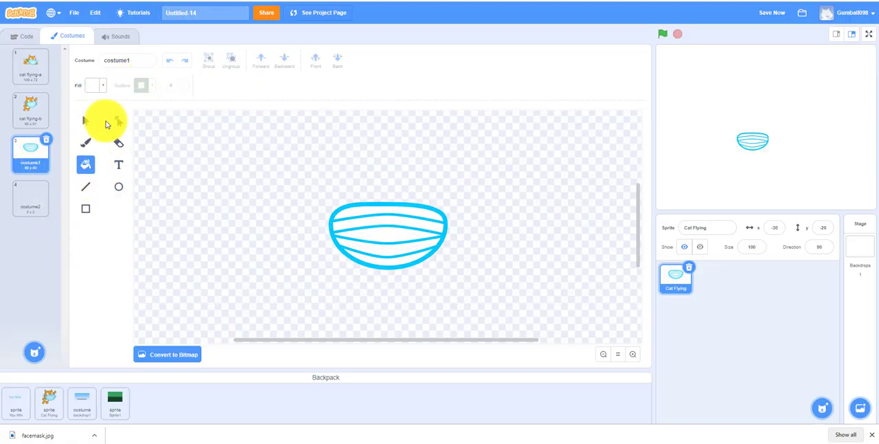
left_click(85, 121)
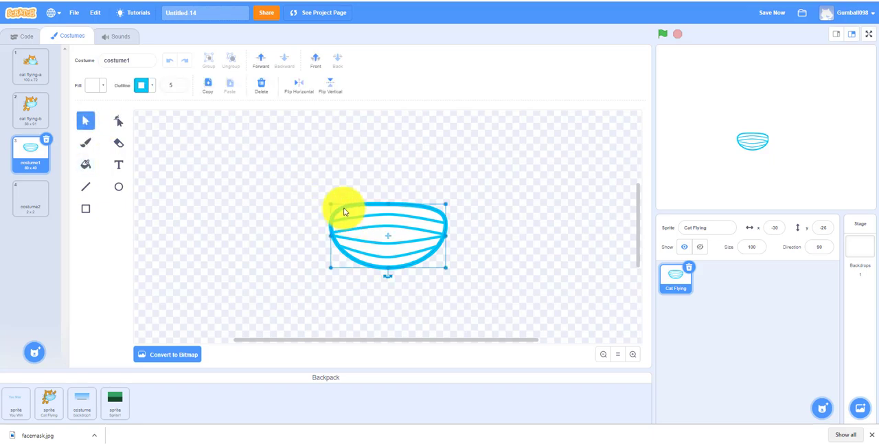
left_click(140, 85)
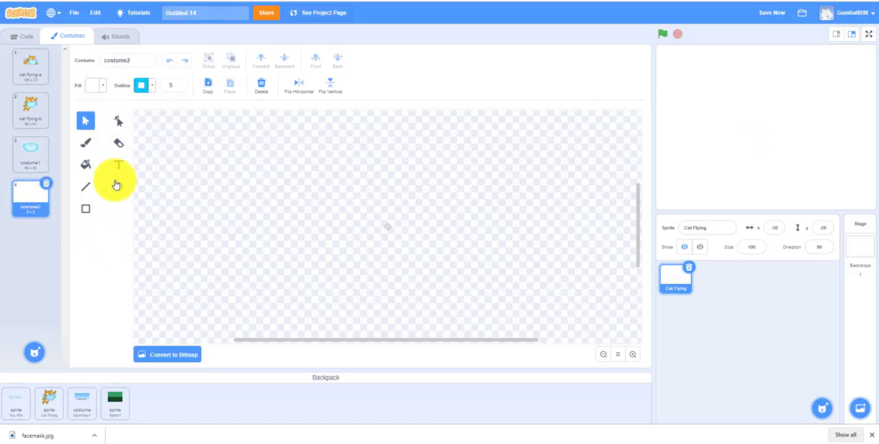
Step: Draw the mask ellipse in costume2 and line several horizontal stripes across it
left_click(118, 187)
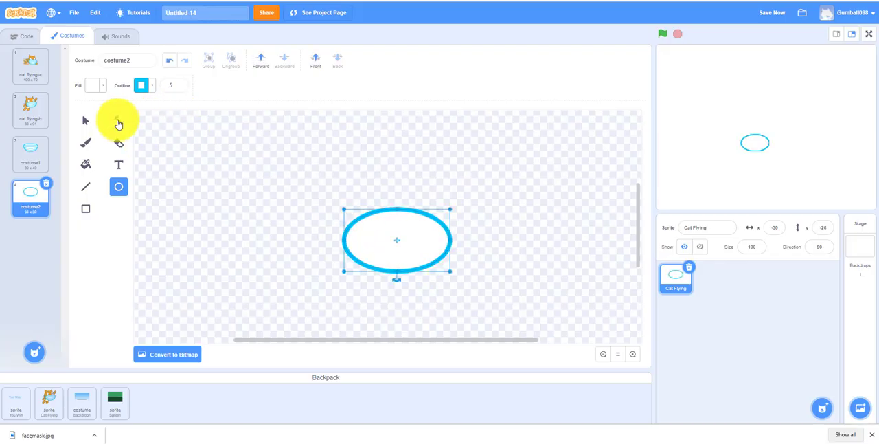
left_click(118, 121)
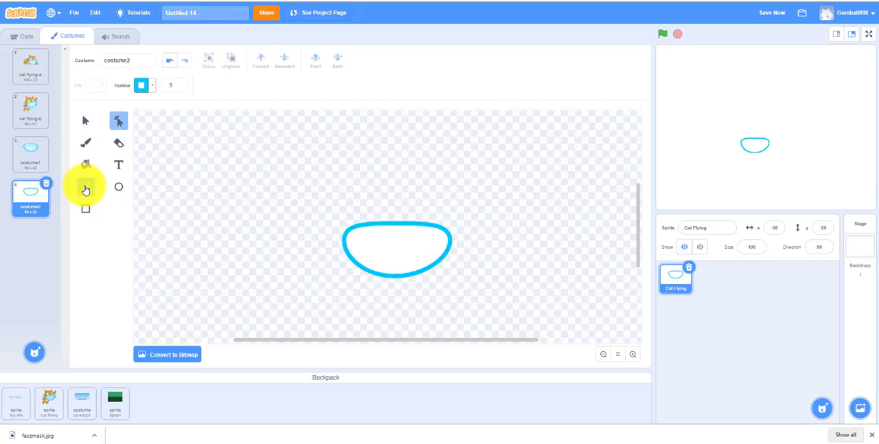
left_click(86, 187)
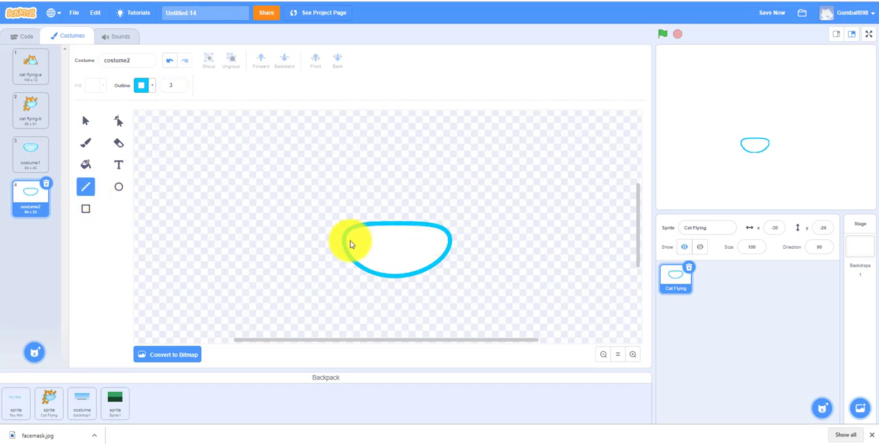
left_click_drag(350, 240, 419, 242)
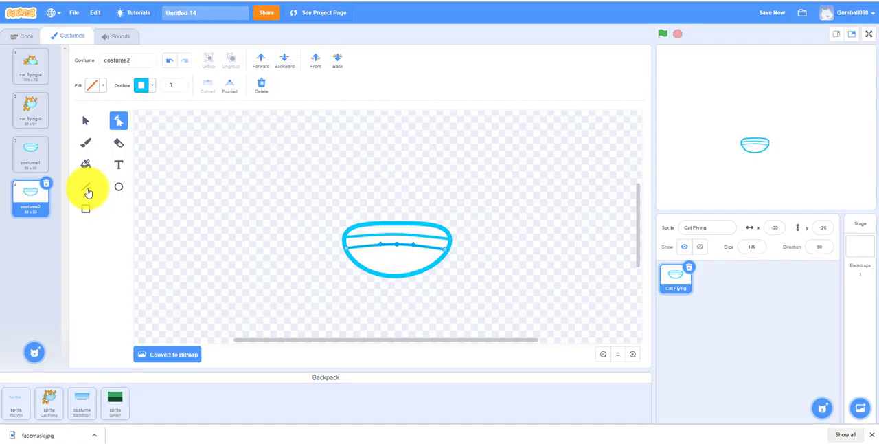
left_click(85, 187)
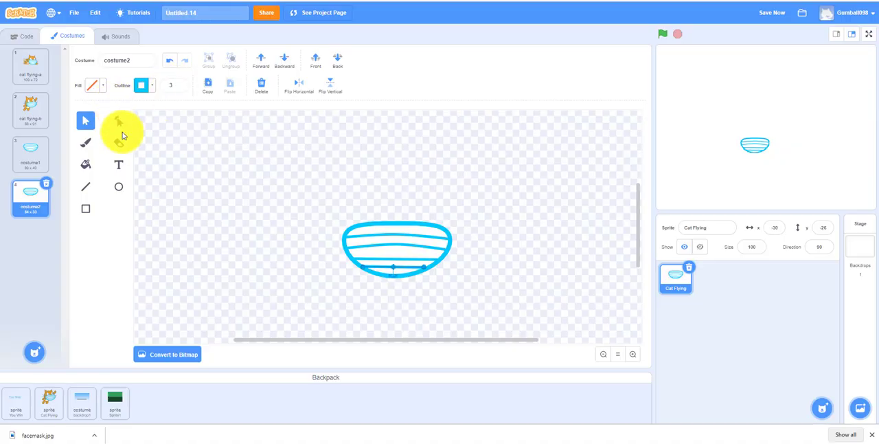
Step: Select the whole striped mask to check the finished shape
left_click(118, 121)
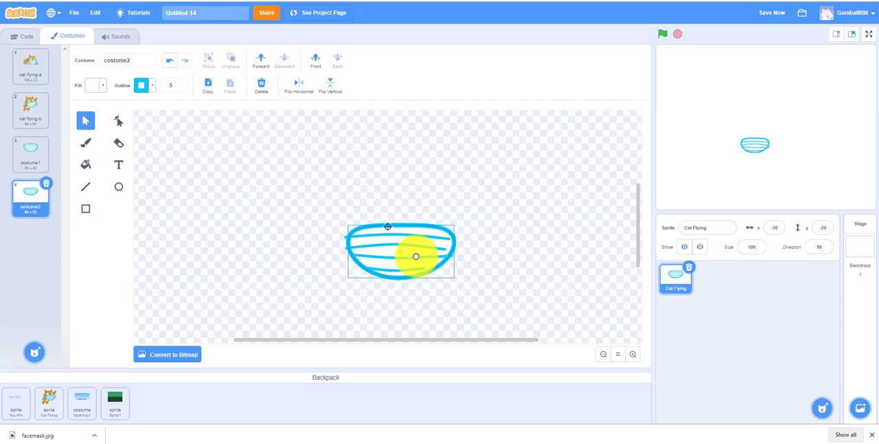
left_click(418, 258)
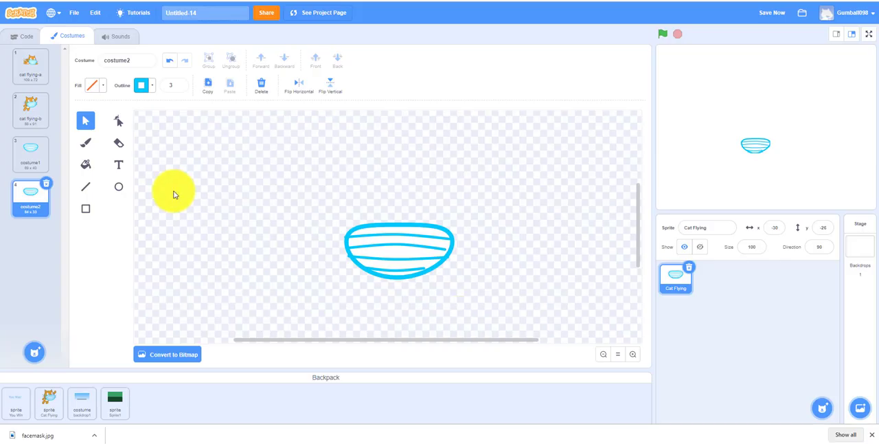
mouse_move(140, 175)
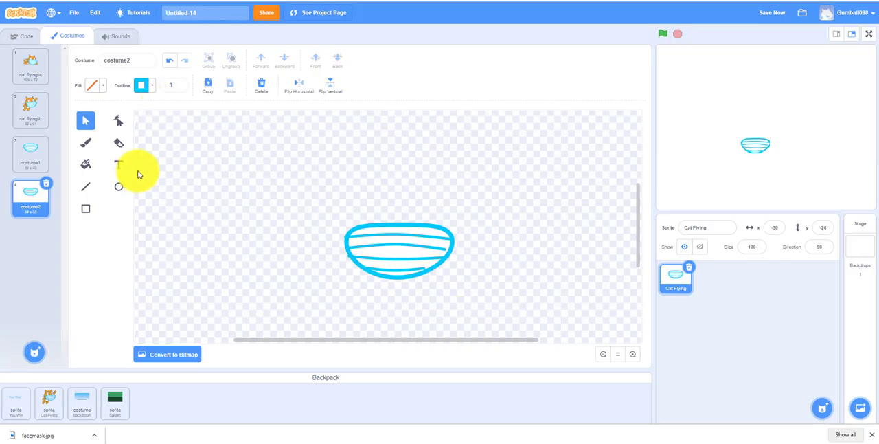
mouse_move(44, 190)
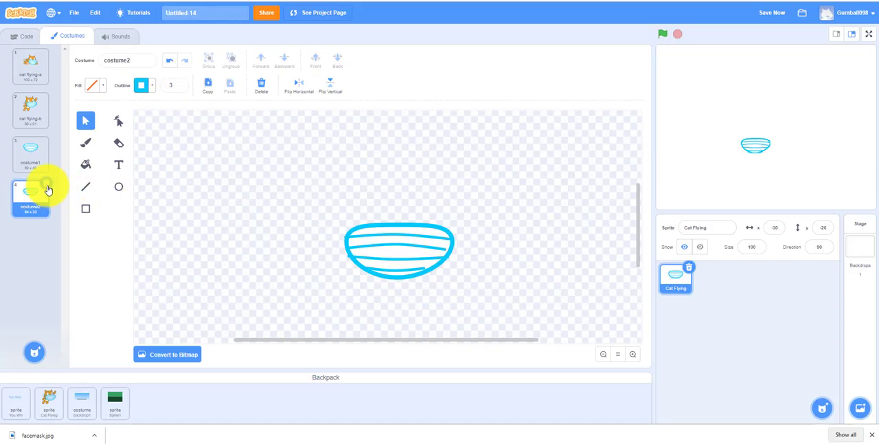
Step: Delete the duplicate costume2 and copy the mask onto the cat flying-b costume
left_click(30, 199)
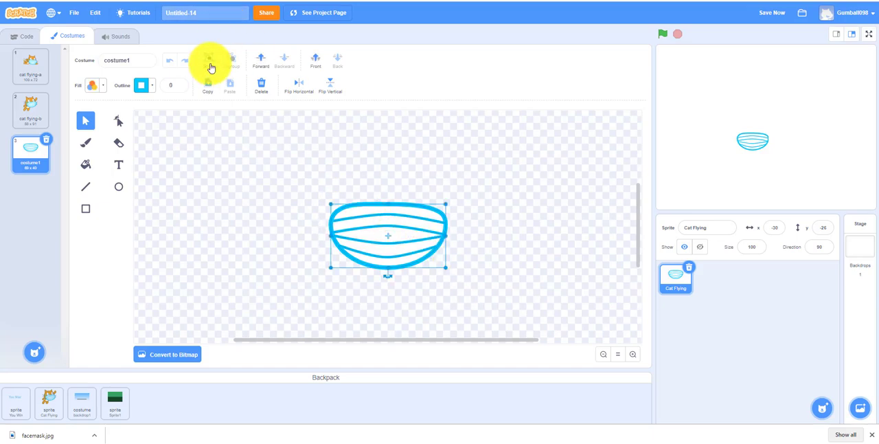
mouse_move(209, 63)
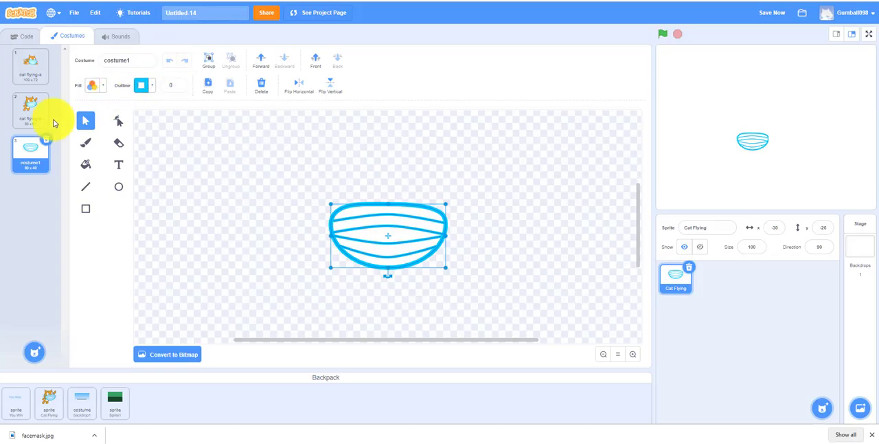
left_click(30, 103)
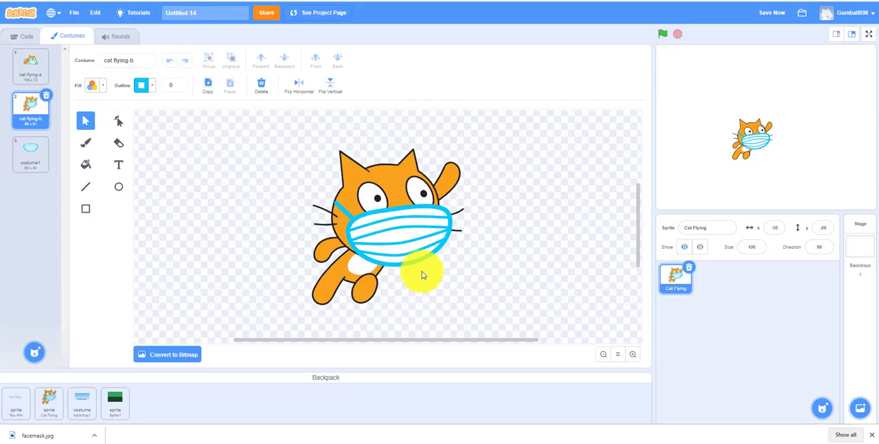
left_click(31, 152)
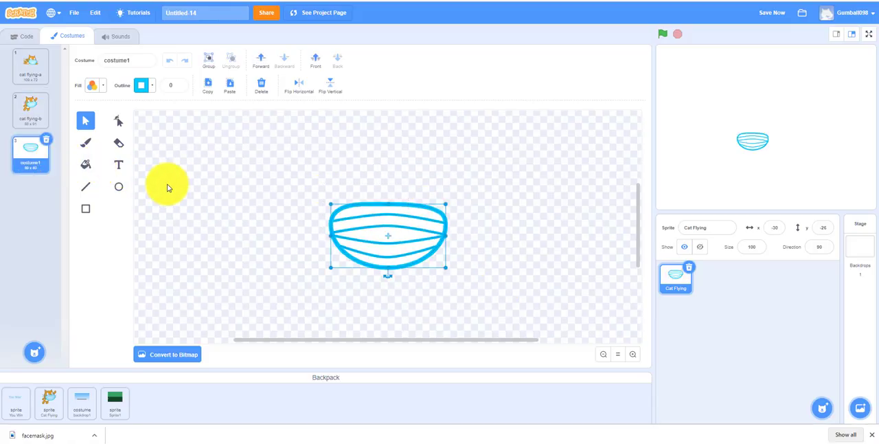
left_click(30, 110)
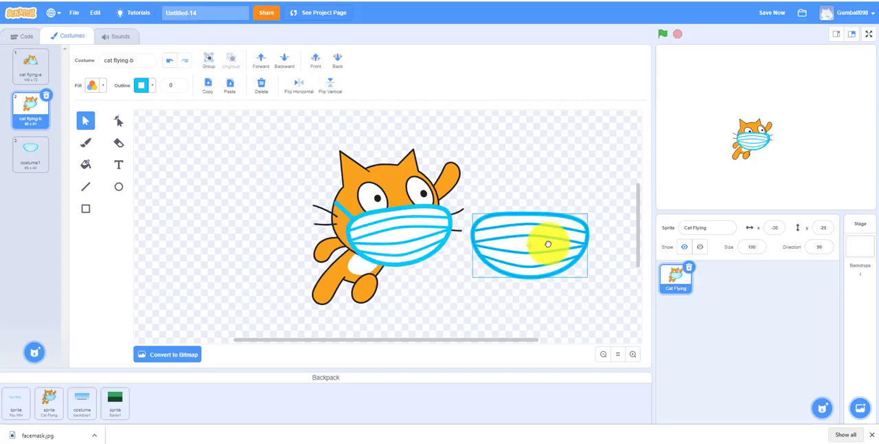
Step: Tilt the pasted mask onto the cat's face, remove the extra copy, and return to Code
left_click_drag(530, 246, 547, 275)
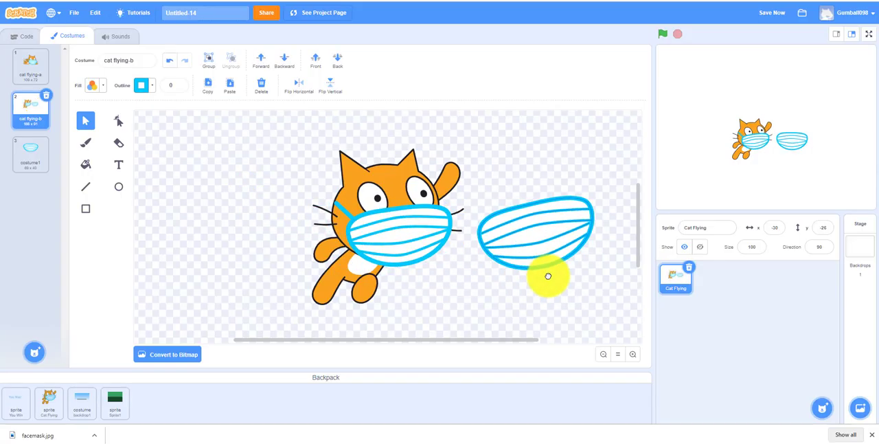
left_click(536, 233)
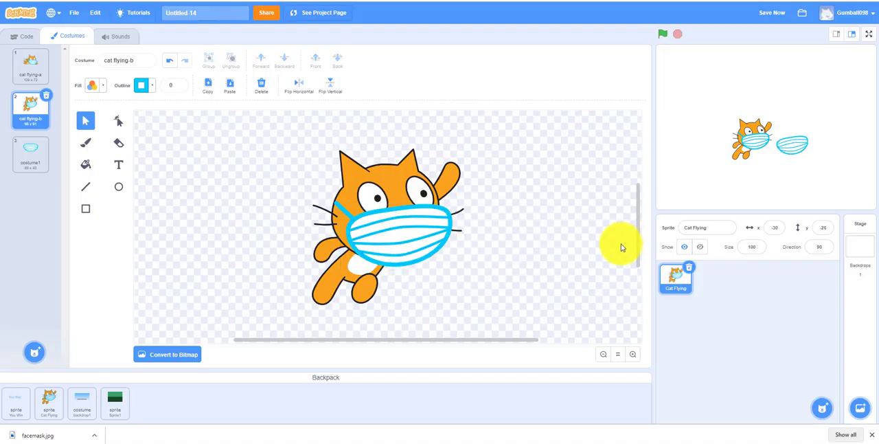
left_click(25, 36)
type("s")
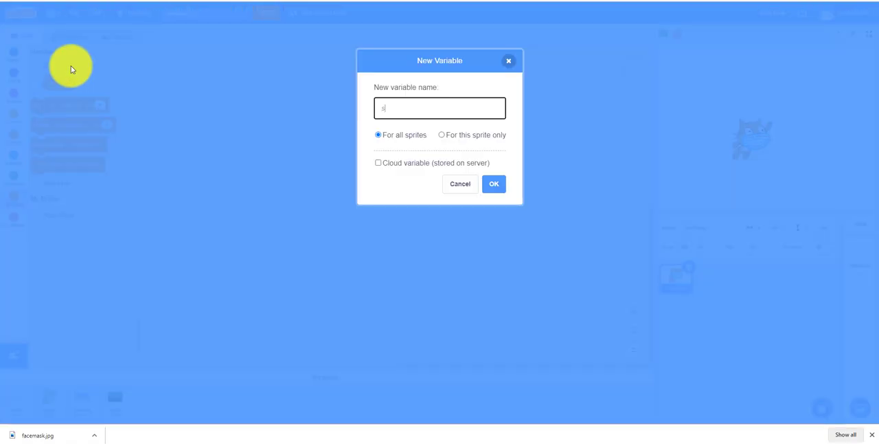
Step: Create a 'score' variable for all sprites, shown on the stage
type("core")
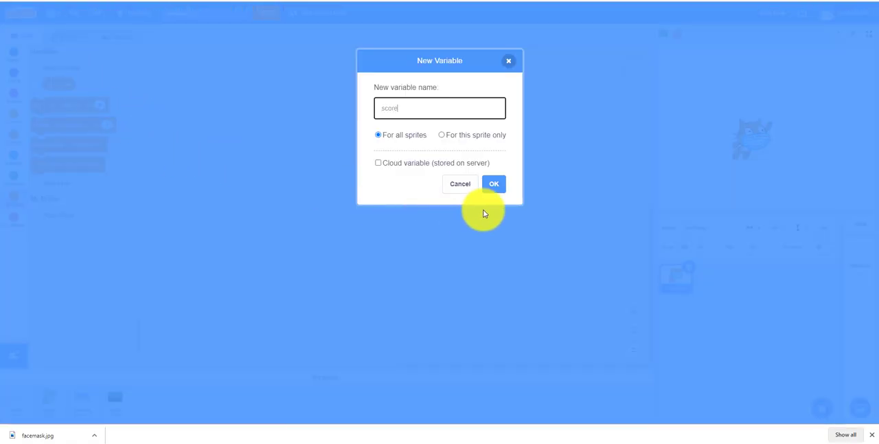
left_click(493, 184)
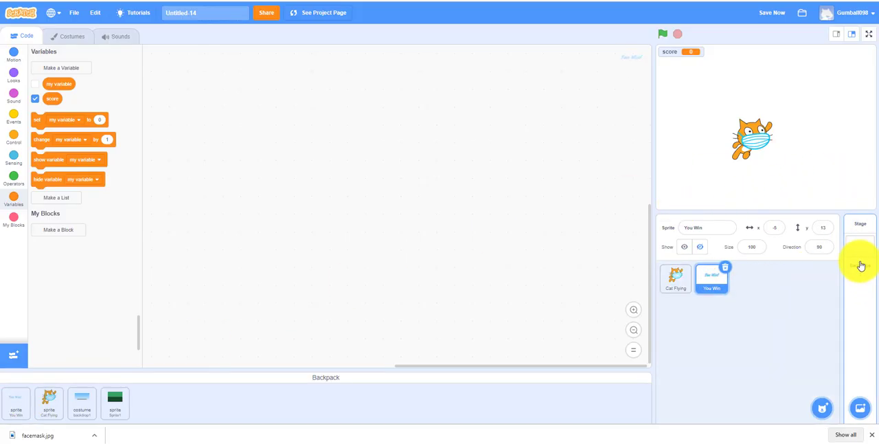
Step: Add the Pufferfish sprite from the library and view its costumes
left_click(822, 407)
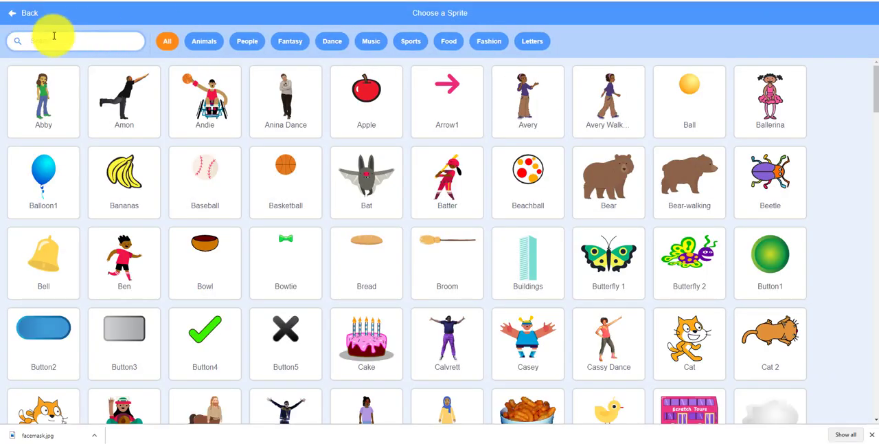
type("pu")
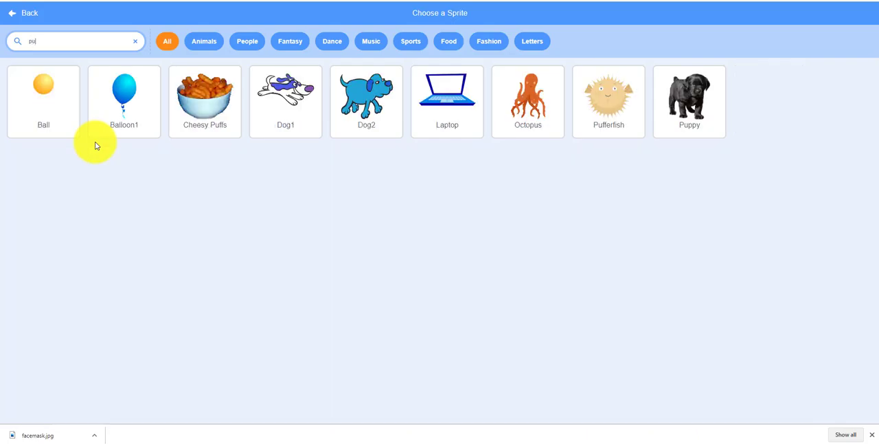
left_click(608, 102)
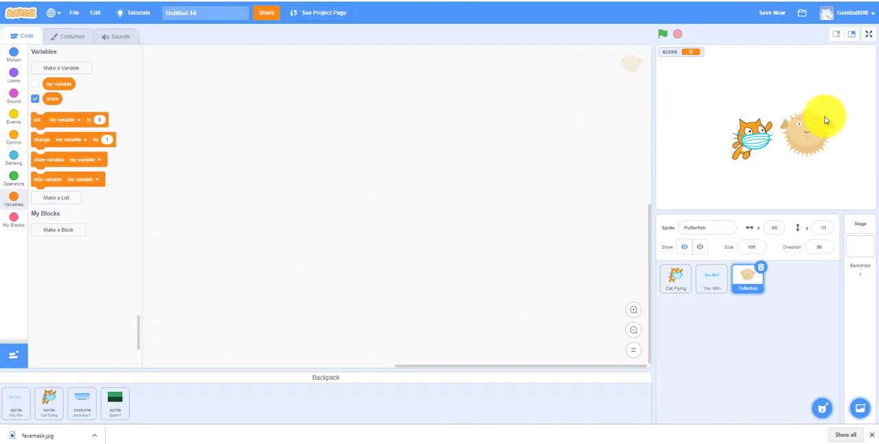
left_click(67, 35)
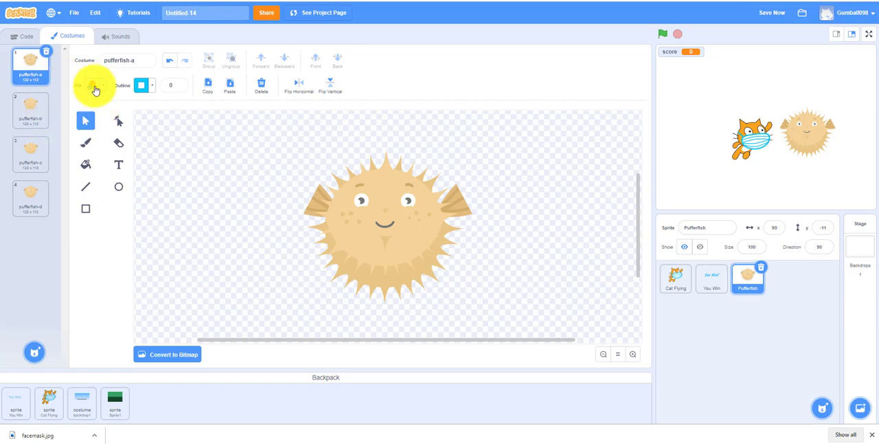
Step: Keep one faceless pufferfish costume as a plain spiky ball and rename the sprite 'Virus'
left_click(26, 99)
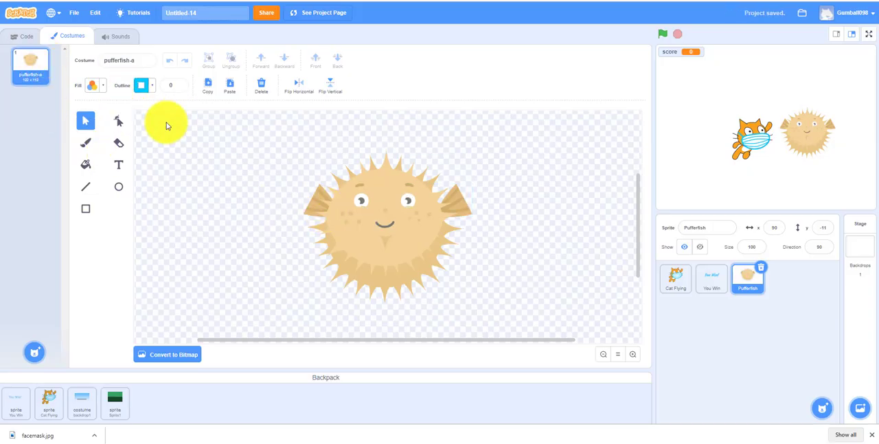
left_click(392, 219)
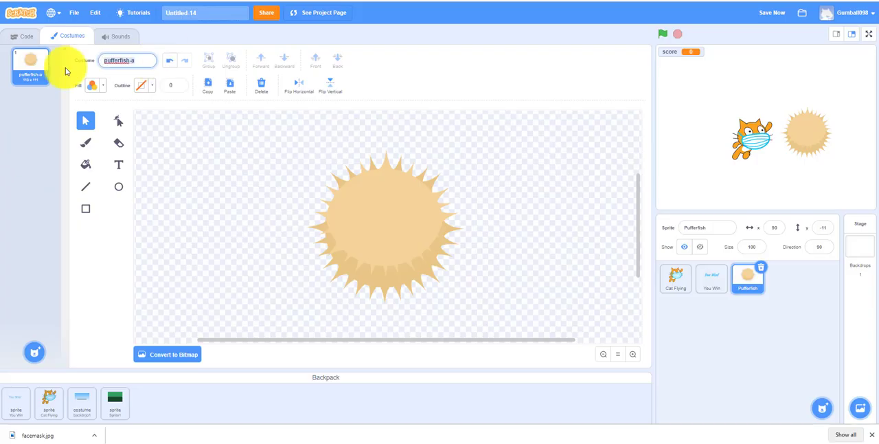
type("vi")
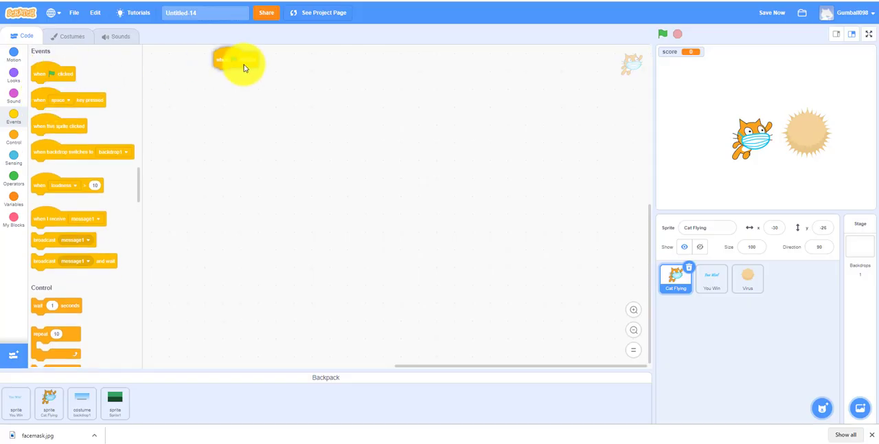
Step: Start a green-flag script with an if-else on mouse down switching costume to cat flying-a
left_click_drag(236, 62, 369, 143)
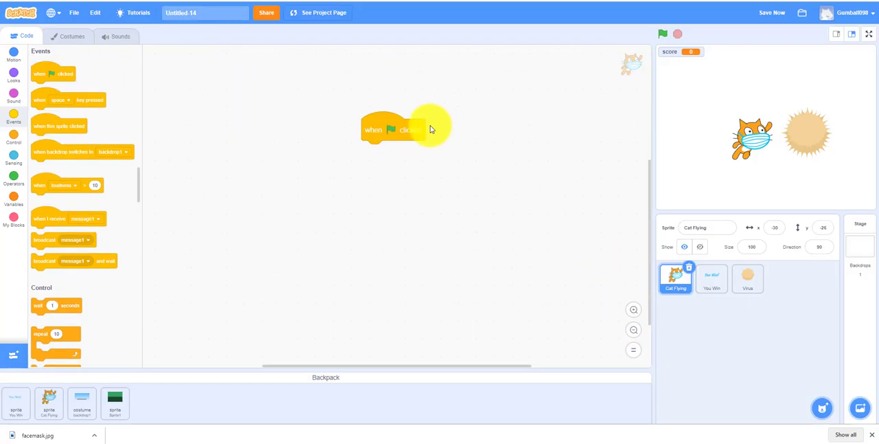
left_click_drag(405, 129, 364, 192)
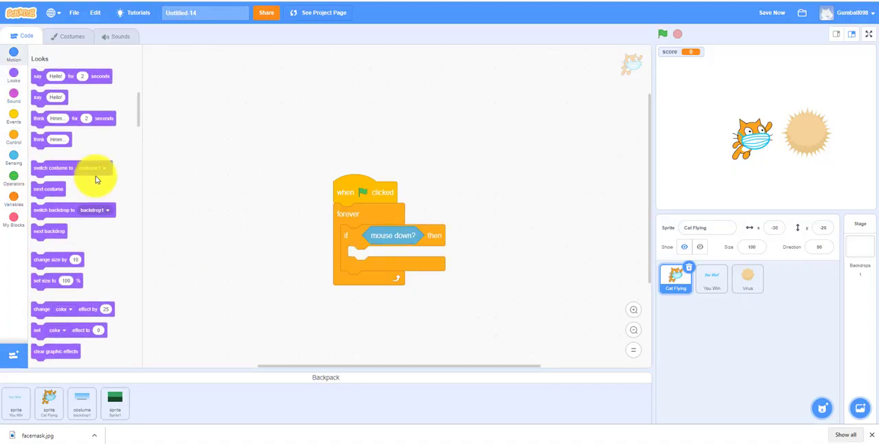
left_click_drag(52, 168, 379, 255)
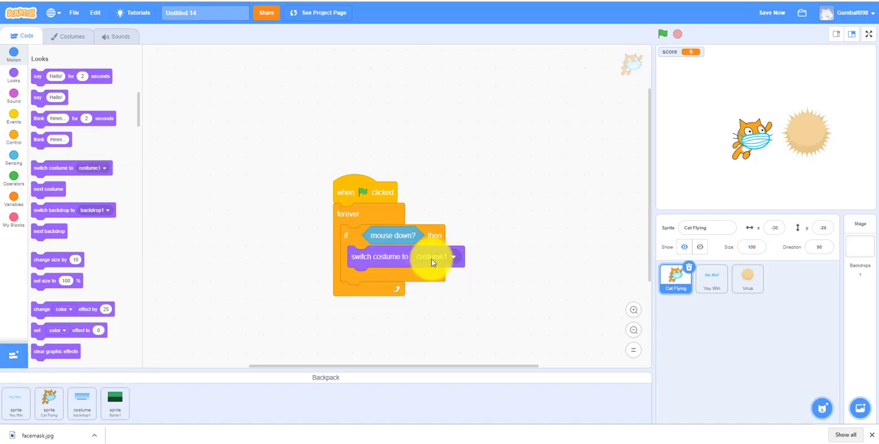
left_click(438, 257)
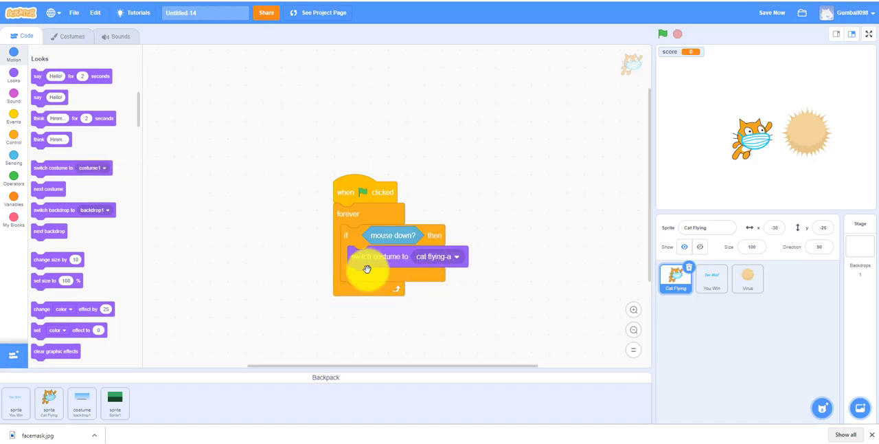
left_click(11, 143)
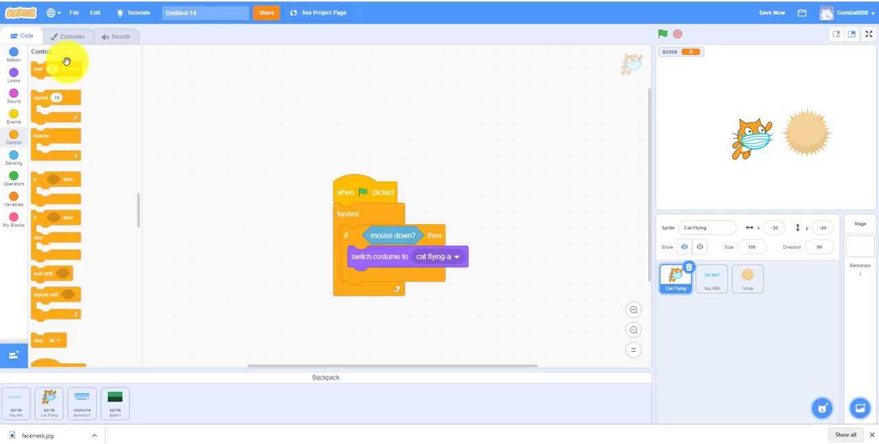
left_click_drag(393, 235, 481, 246)
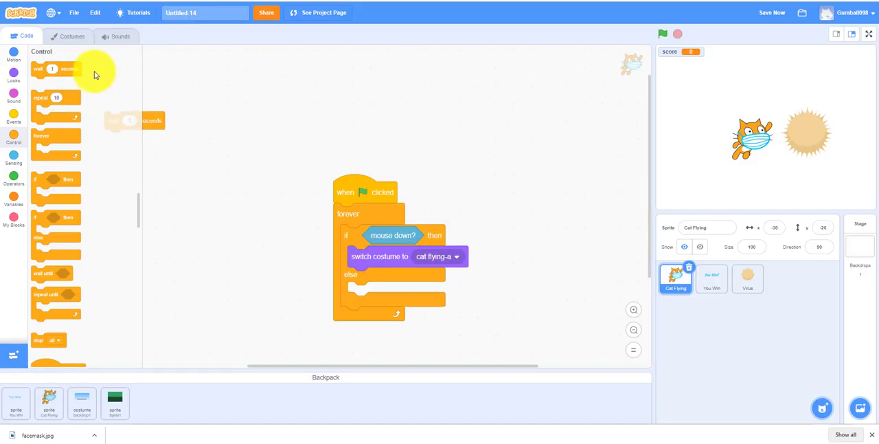
Step: Add a wait 0.1 seconds after the switch and cat flying-b in the else branch
left_click(69, 36)
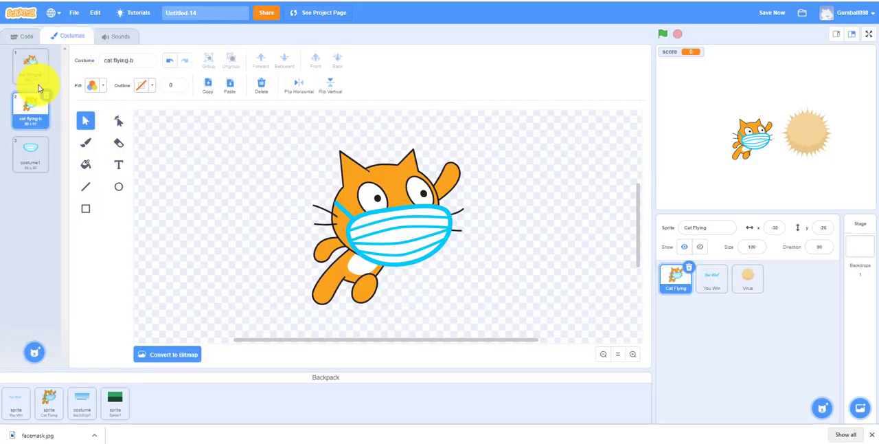
left_click(25, 66)
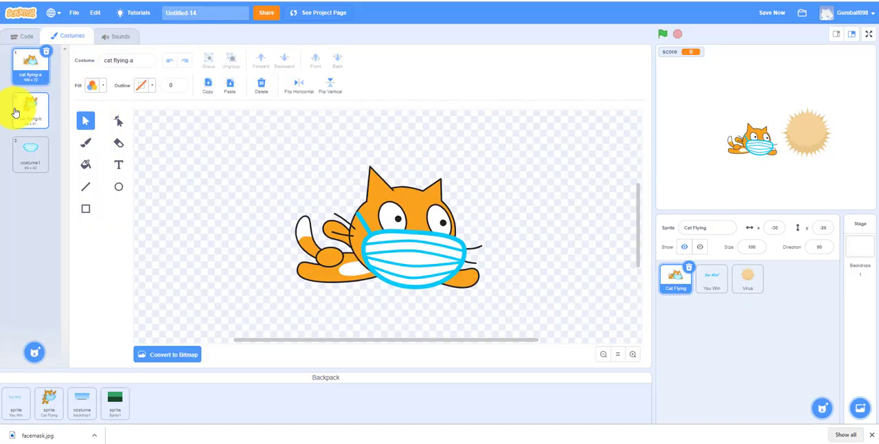
left_click(18, 36)
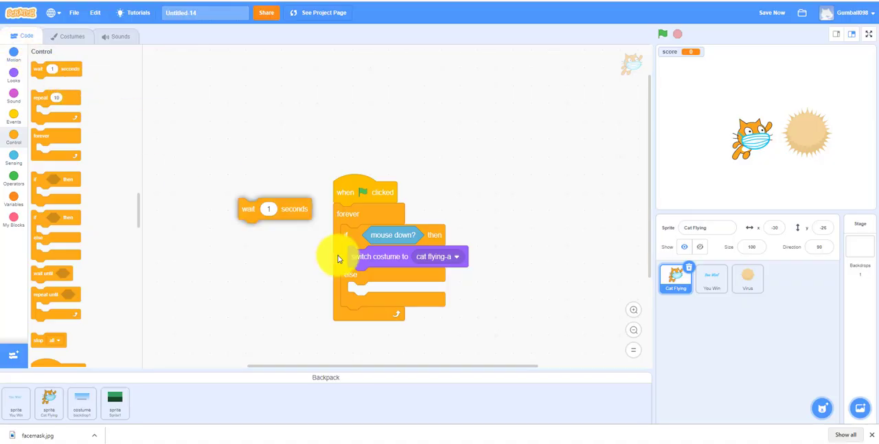
left_click_drag(269, 209, 381, 277)
type("0.1")
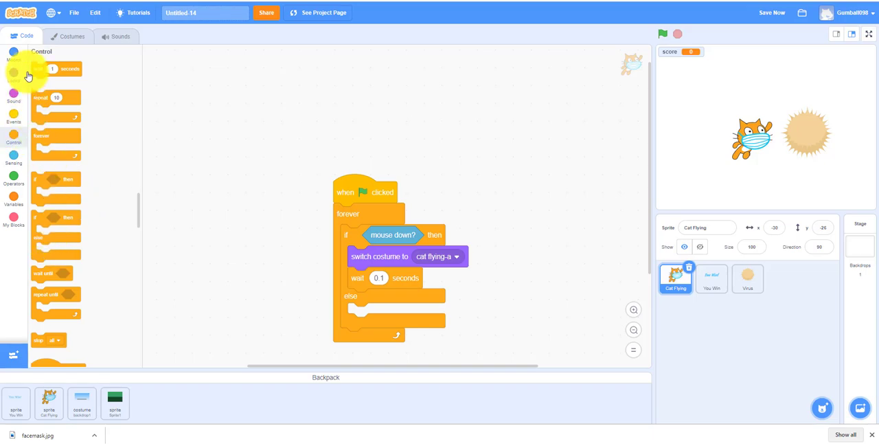
left_click(11, 74)
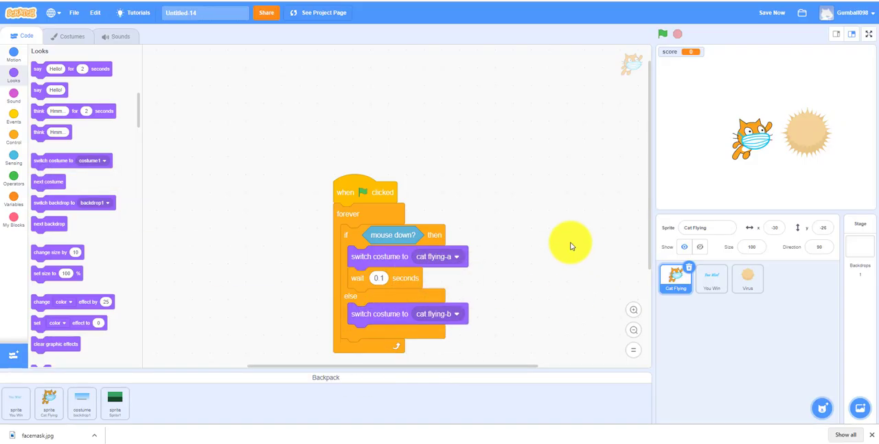
mouse_move(558, 171)
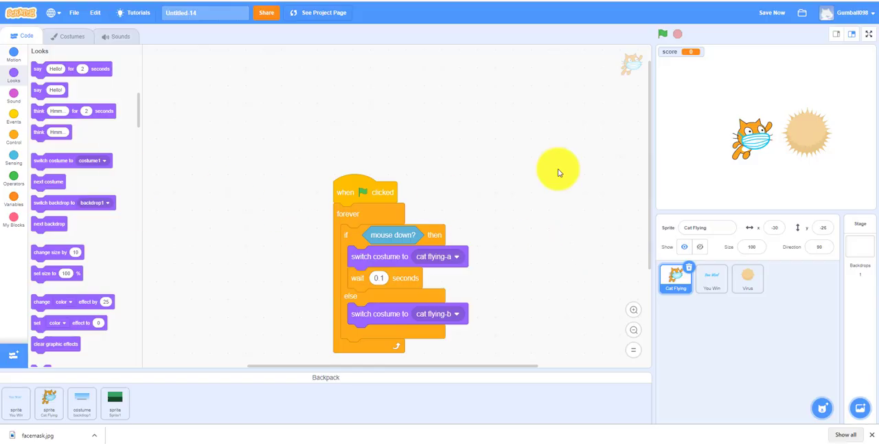
Step: Begin a second green-flag script: go to x -152 y -26, direction 90, costume cat flying-b
left_click(12, 99)
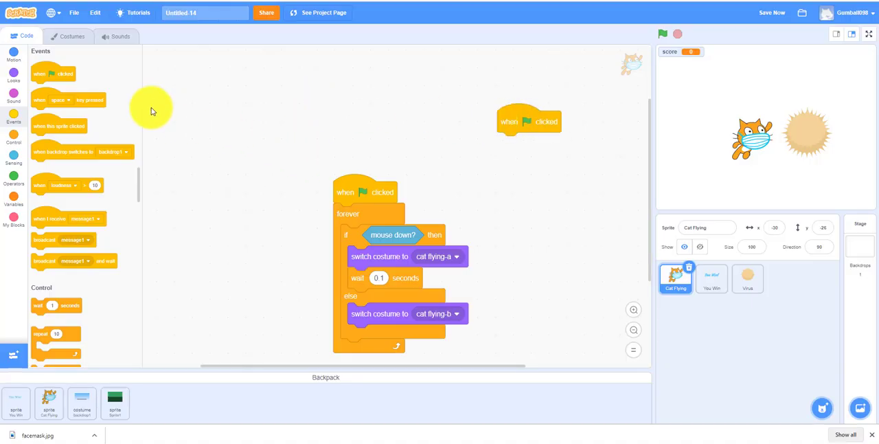
left_click(11, 52)
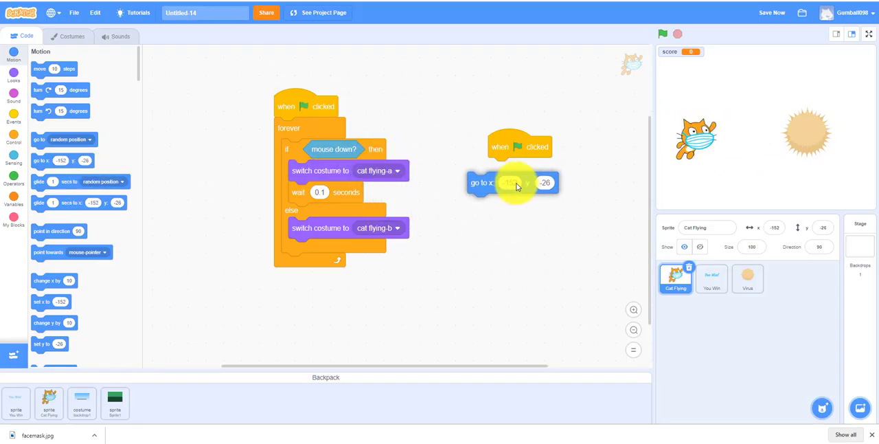
left_click_drag(57, 231, 529, 216)
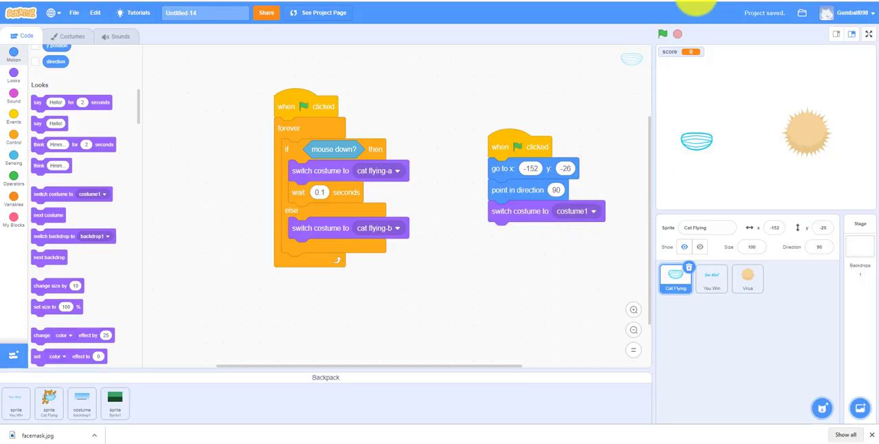
left_click(673, 33)
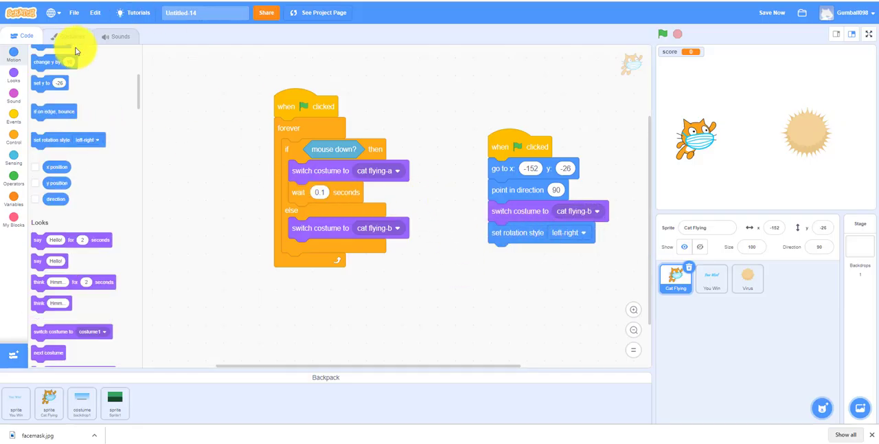
Step: Forever, if mouse down, point towards the mouse-pointer and glide to mouse x/y
left_click(13, 139)
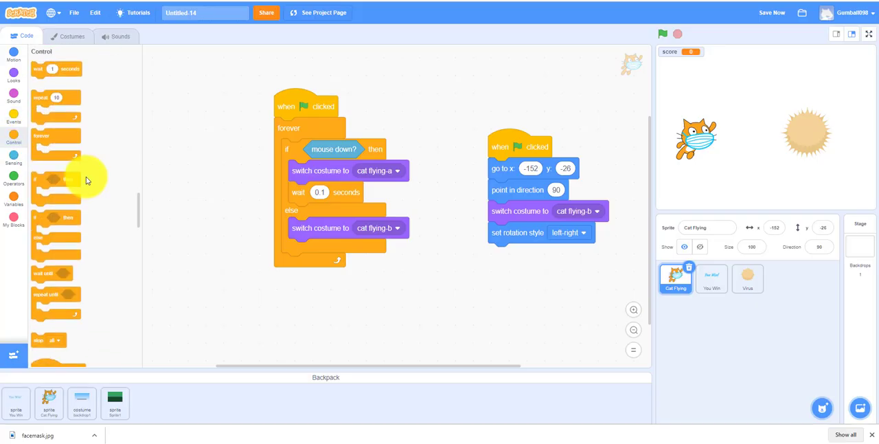
left_click_drag(55, 137, 522, 254)
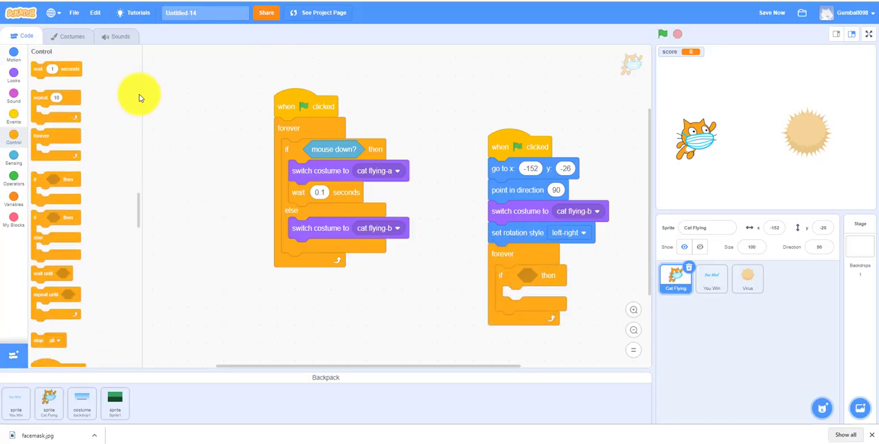
left_click(8, 160)
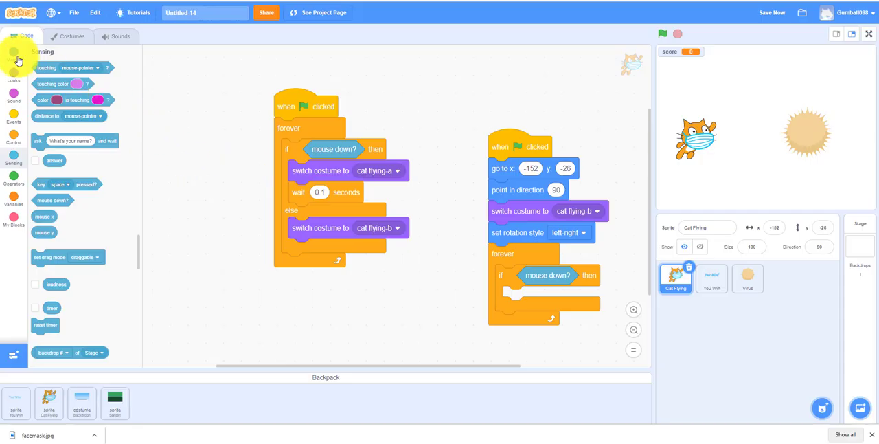
left_click(12, 56)
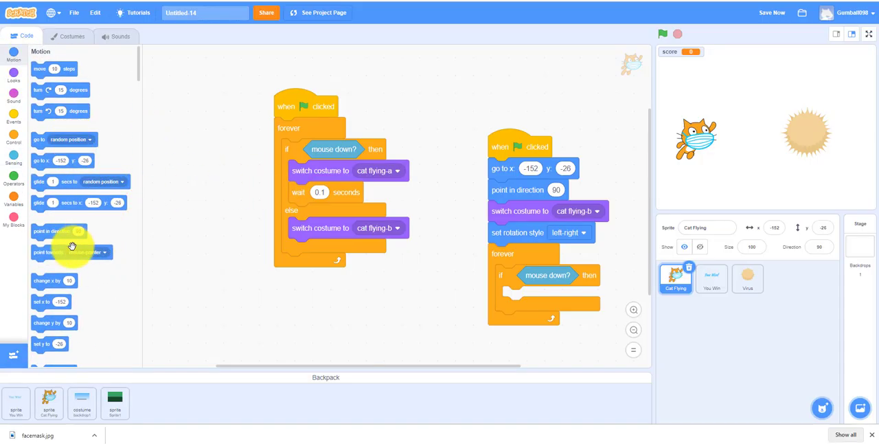
left_click_drag(71, 253, 539, 318)
type("0.1")
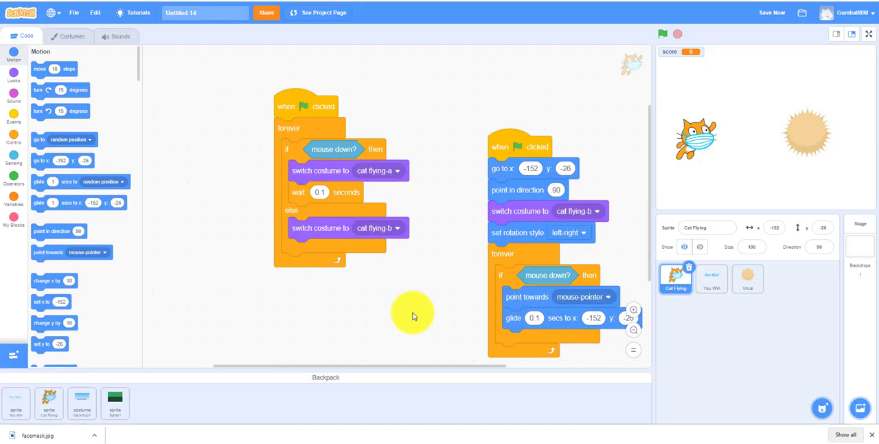
mouse_move(568, 90)
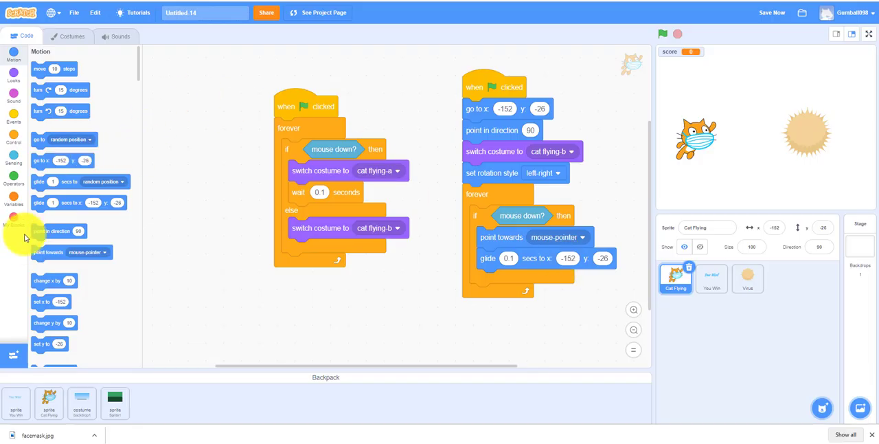
left_click(9, 145)
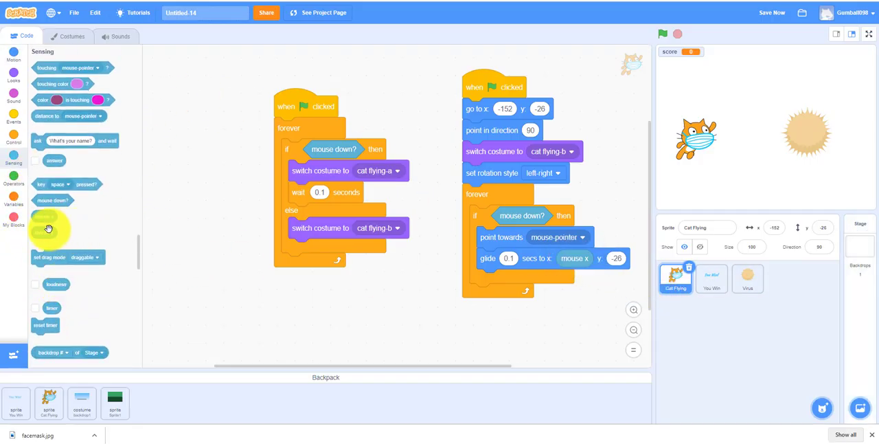
left_click_drag(44, 233, 624, 259)
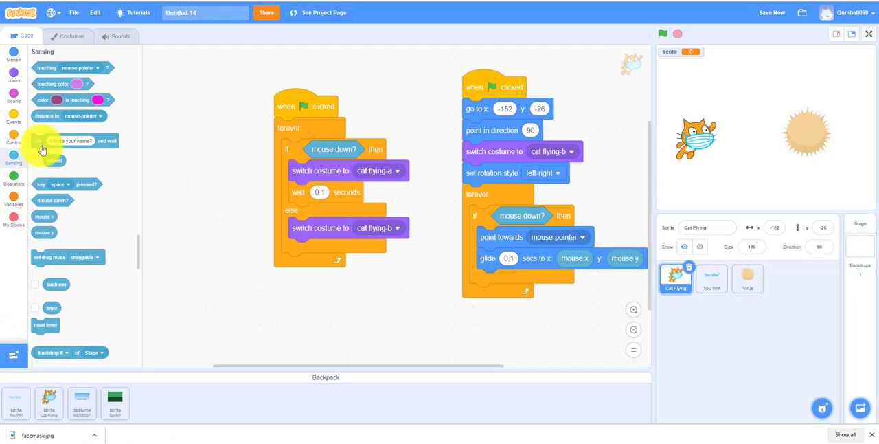
Step: Select the Virus sprite so its empty code area is ready for a green-flag script
left_click(748, 278)
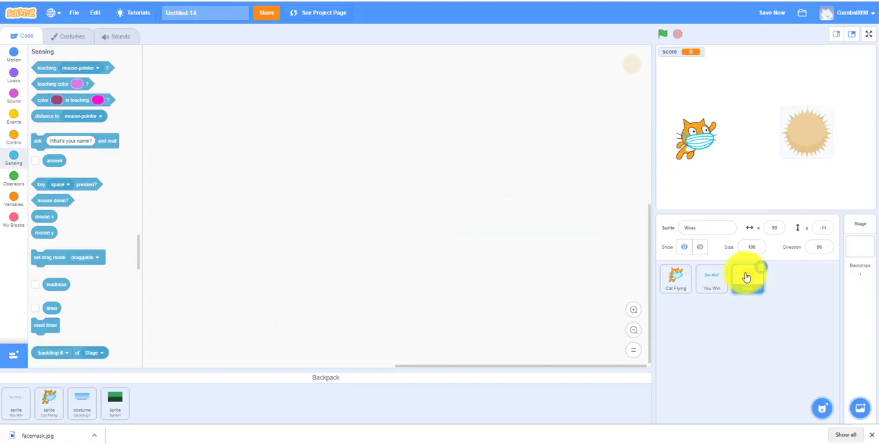
left_click(747, 278)
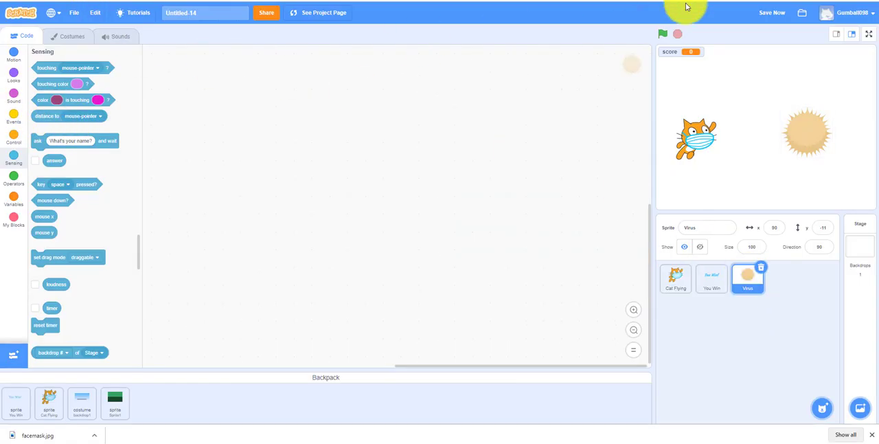
left_click(665, 33)
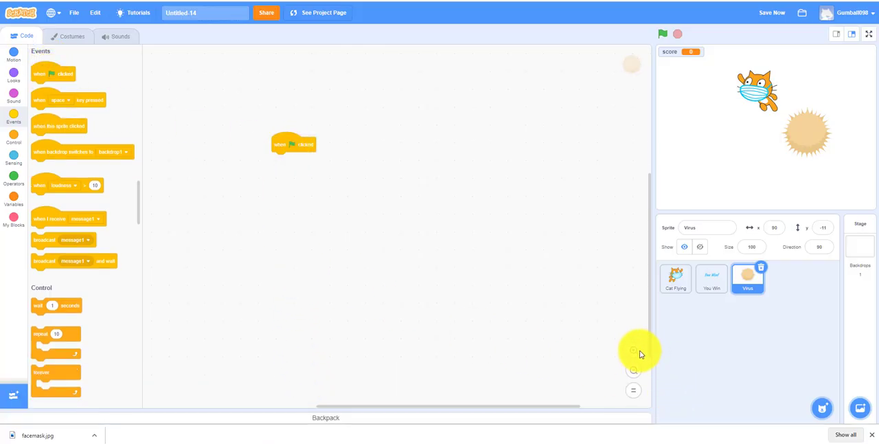
Step: On the green flag, clear graphic effects, set score to 0 and size to 50%
left_click_drag(294, 143, 351, 206)
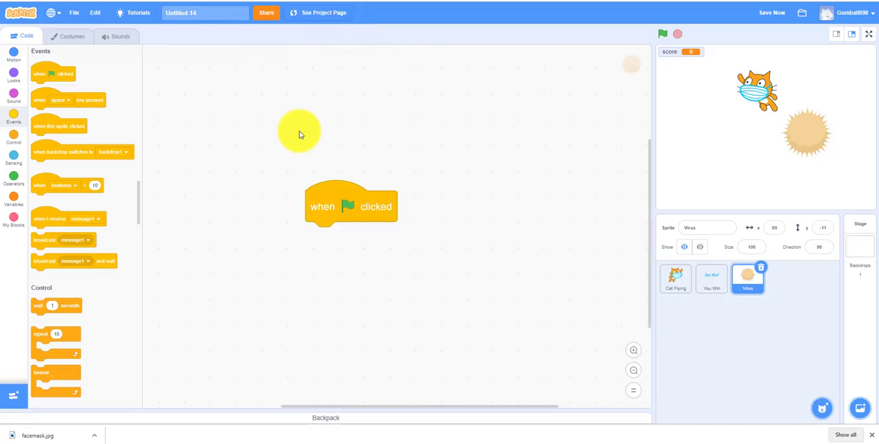
mouse_move(13, 126)
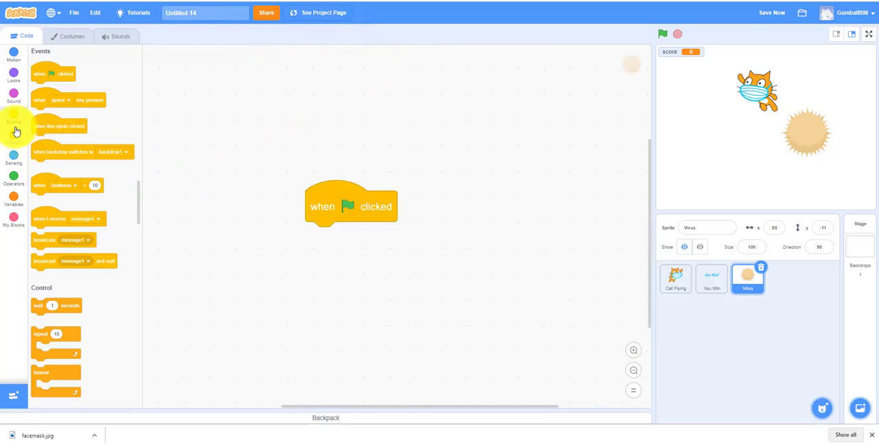
left_click(14, 81)
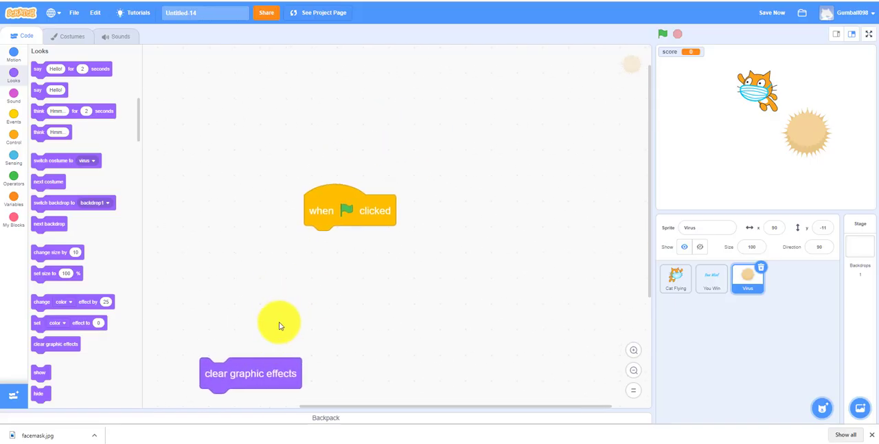
left_click_drag(250, 373, 354, 240)
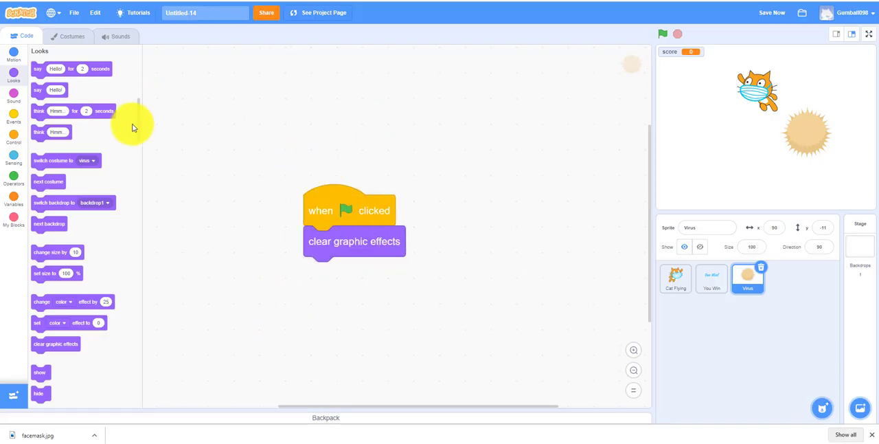
left_click(13, 199)
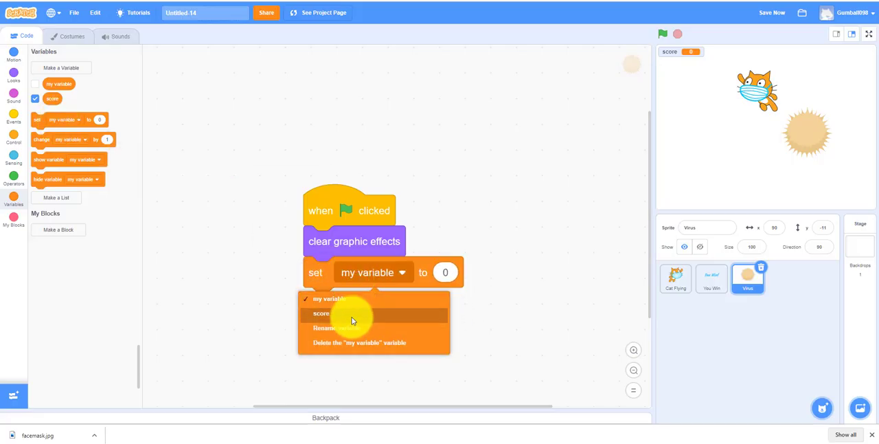
left_click(318, 313)
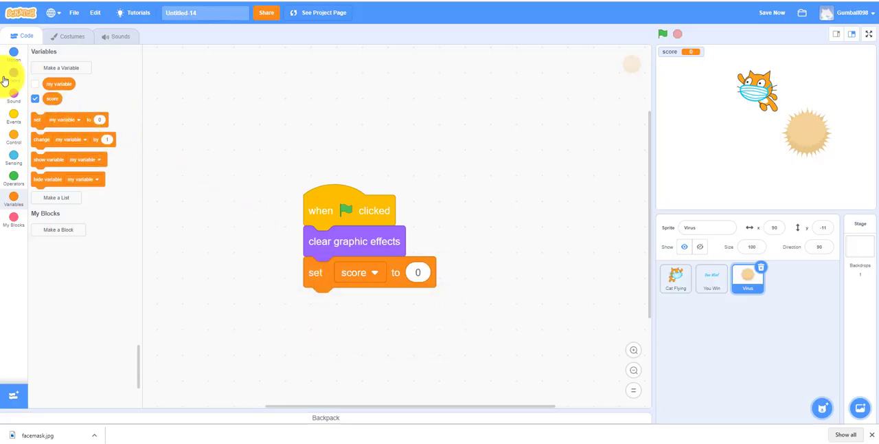
left_click(12, 76)
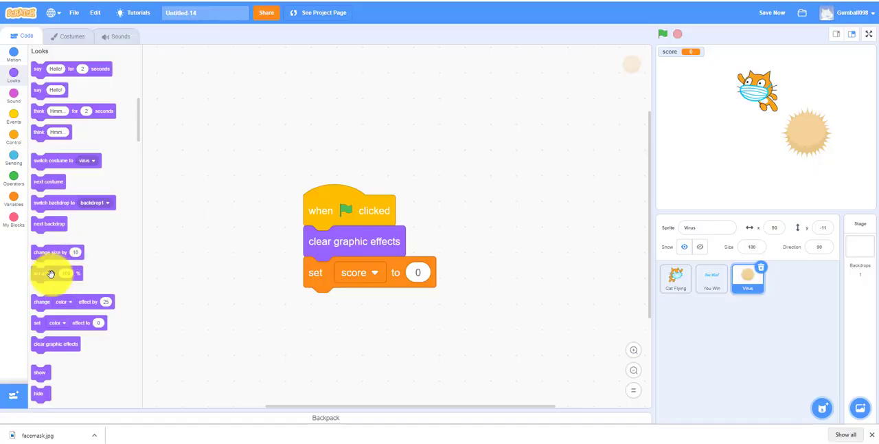
left_click_drag(52, 272, 354, 303)
type("50")
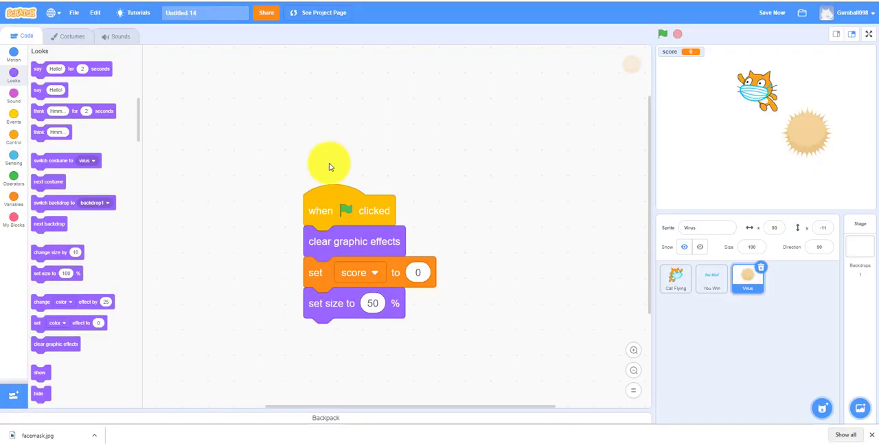
left_click_drag(328, 165, 304, 111)
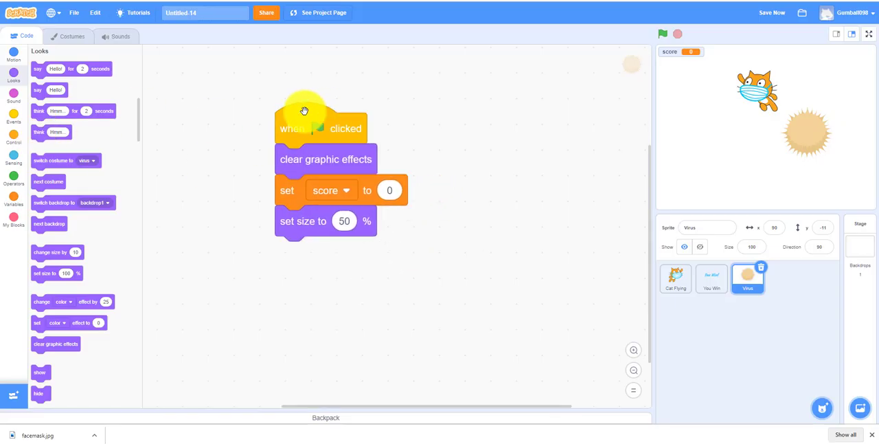
Step: Repeat 5 times creating a clone of myself, then hide; start a 'when I start as a clone' script
left_click(10, 141)
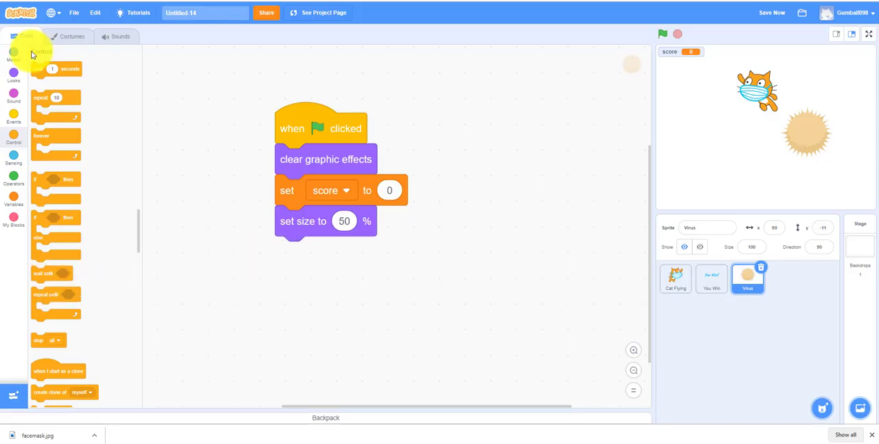
left_click_drag(56, 96, 327, 253)
type("5")
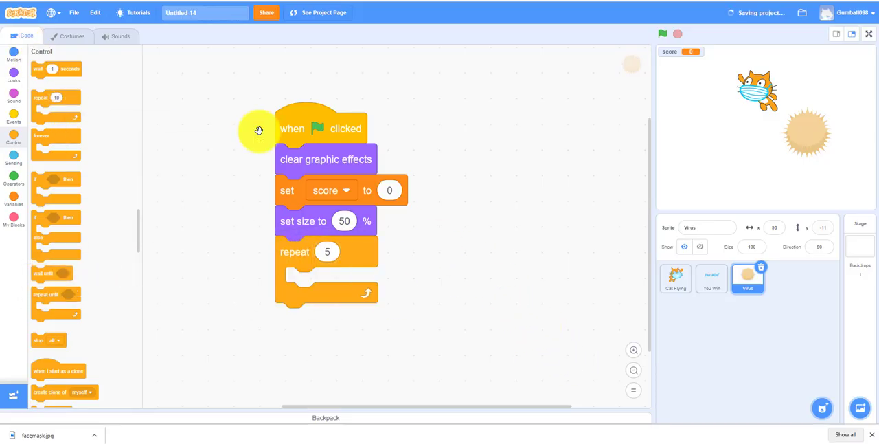
scroll("down", 3)
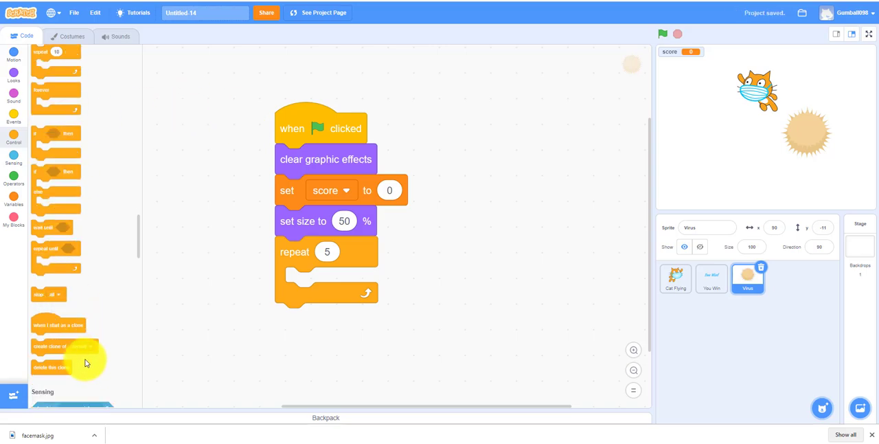
left_click_drag(66, 346, 327, 282)
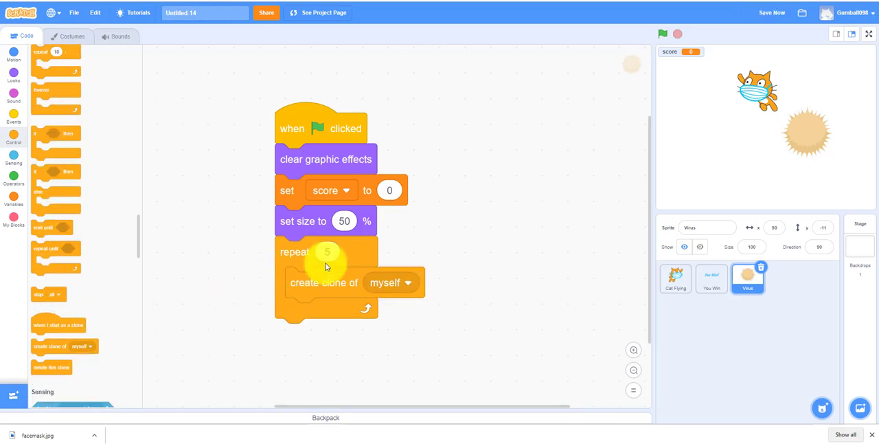
left_click(14, 79)
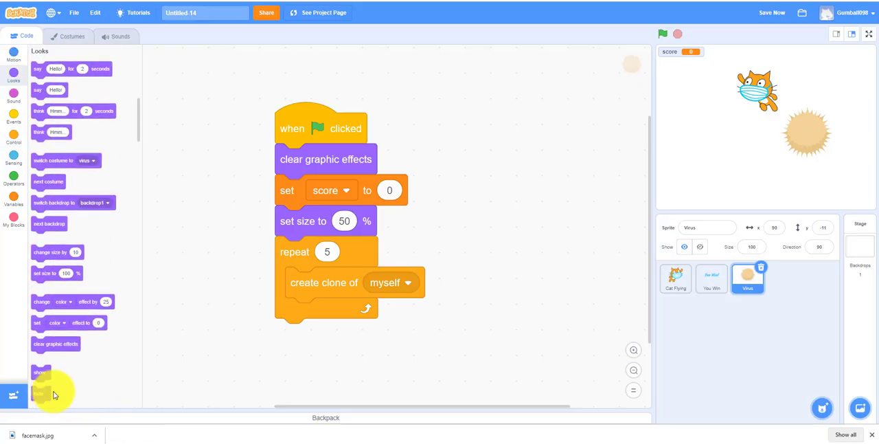
left_click_drag(38, 393, 289, 334)
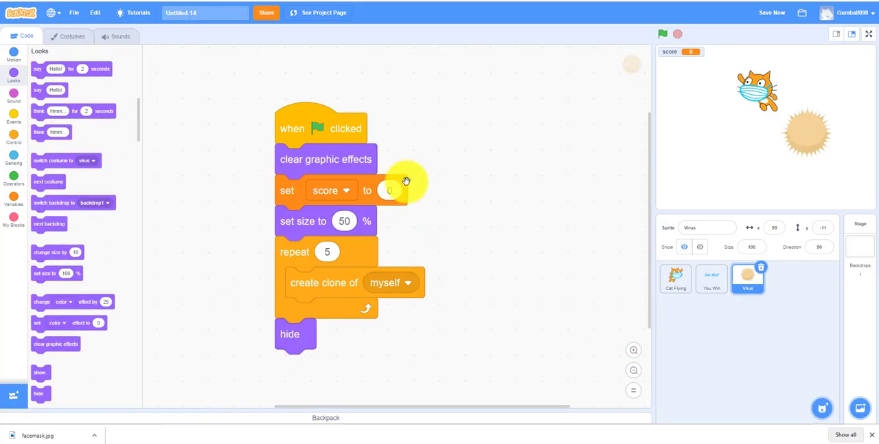
left_click(13, 139)
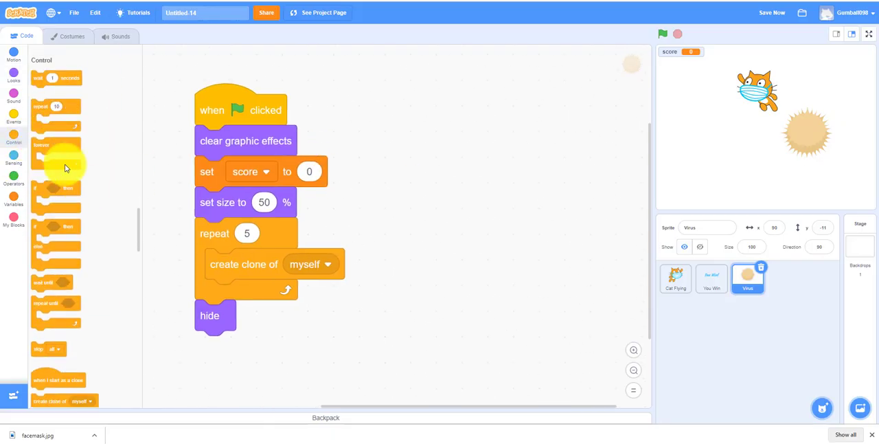
left_click_drag(58, 379, 462, 123)
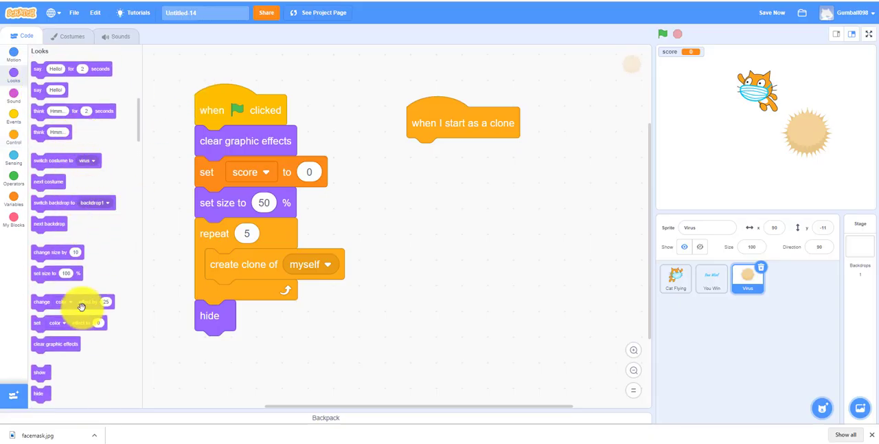
Step: Give each clone a random colour effect, random position, show, and a forever check for touching Cat Flying
left_click_drag(72, 302, 429, 154)
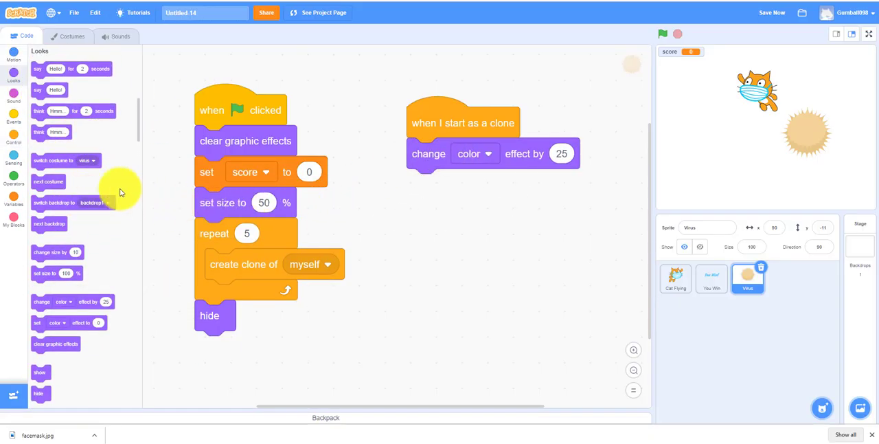
left_click(12, 165)
type("300")
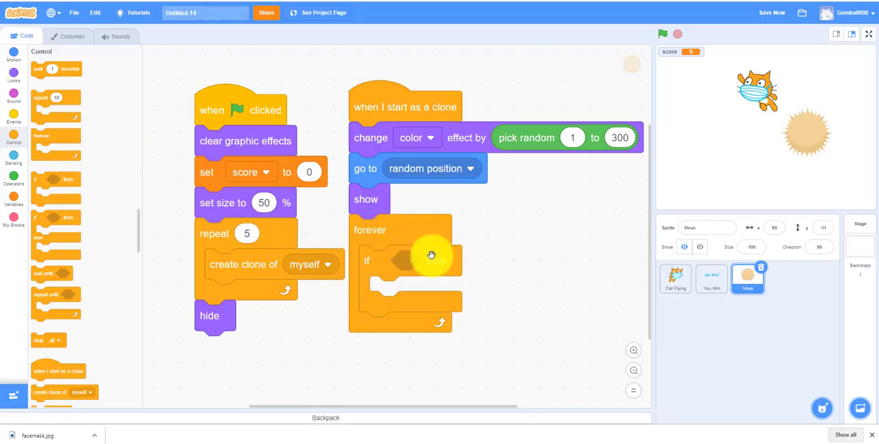
left_click(14, 158)
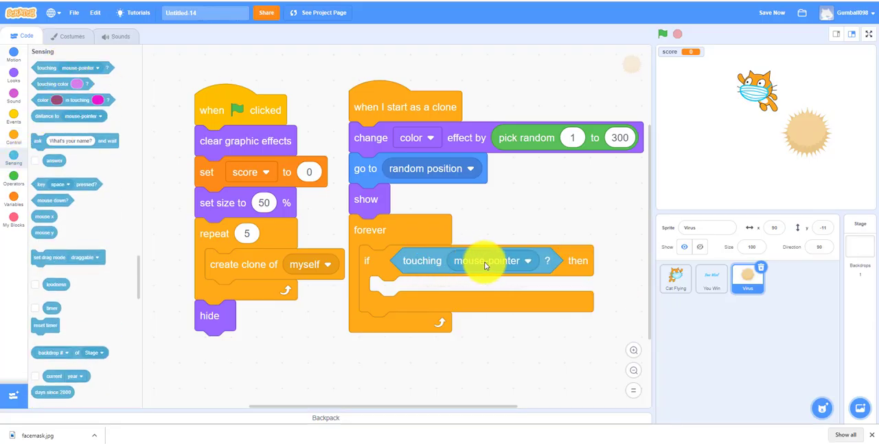
left_click(495, 261)
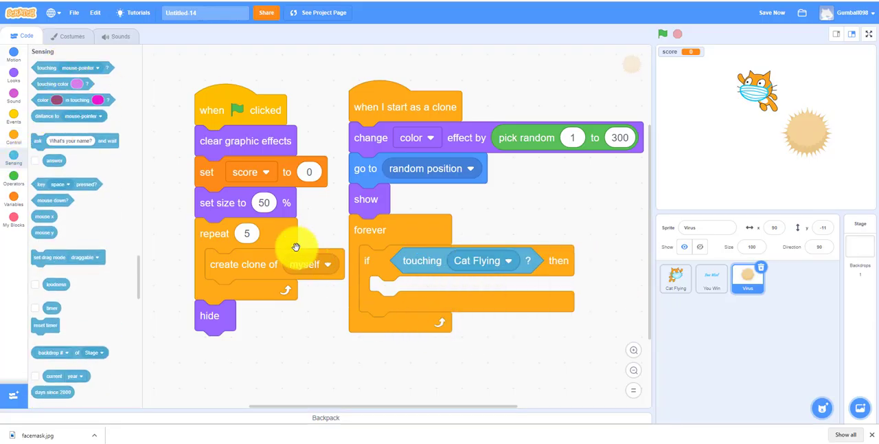
left_click(11, 83)
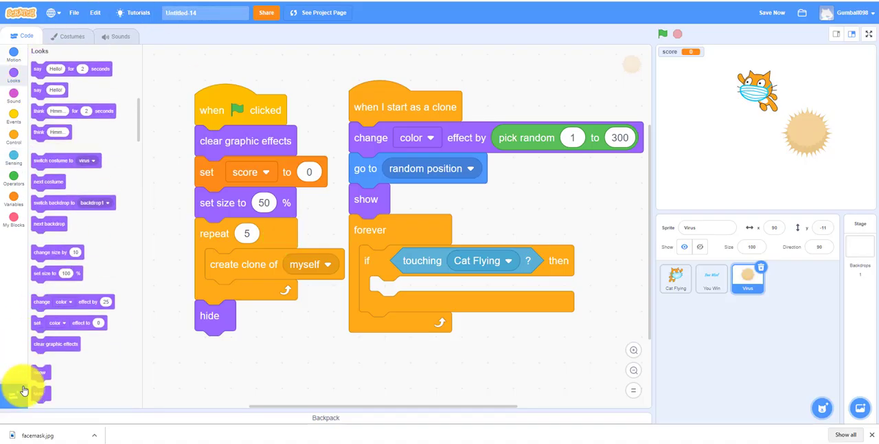
Step: When touched, hide the clone, change score by 1 and broadcast a new message
left_click_drag(39, 385, 384, 291)
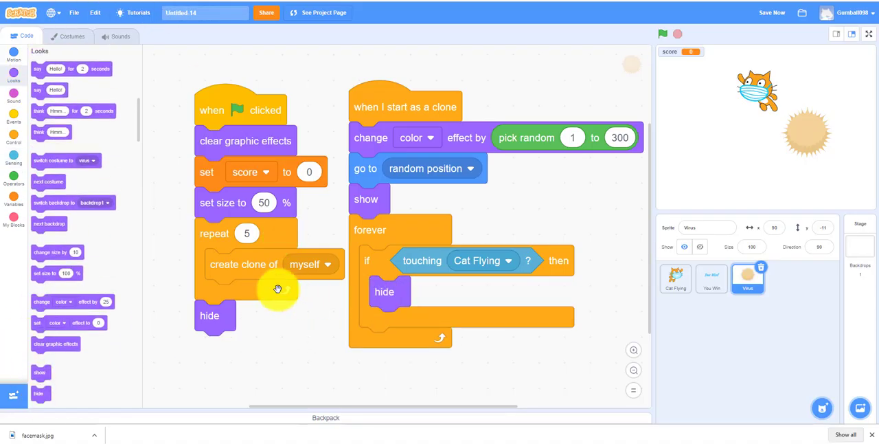
left_click(14, 205)
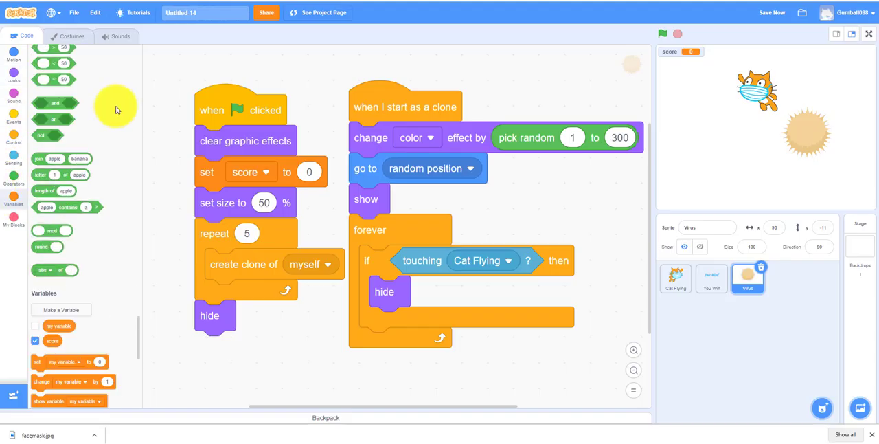
scroll("down", 3)
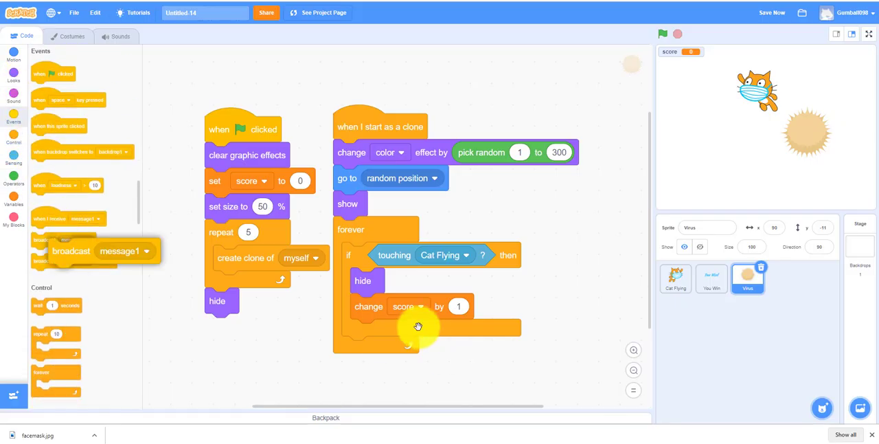
left_click_drag(71, 250, 374, 332)
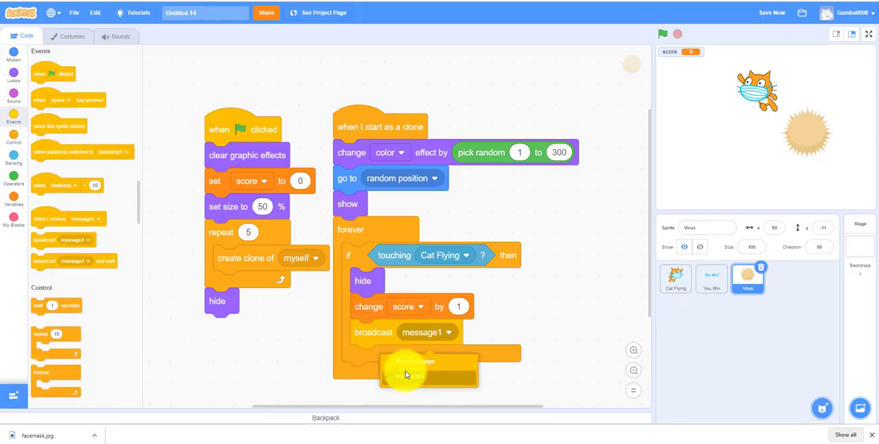
left_click(426, 368)
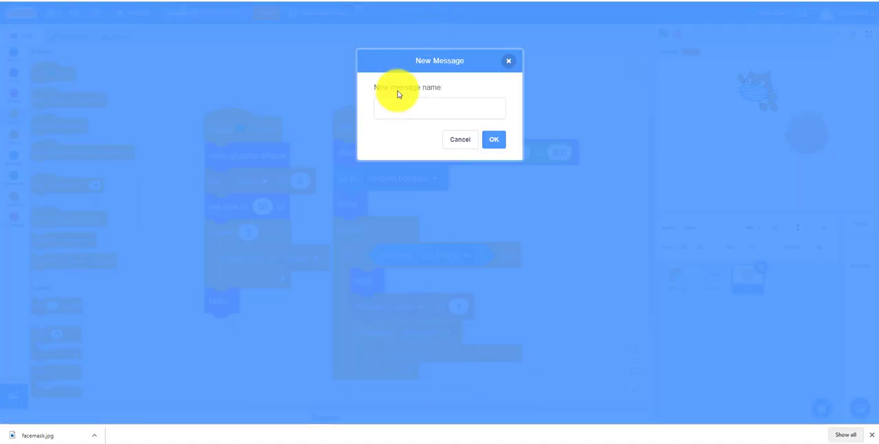
Step: Name the new broadcast message 'Kill Virus' and confirm it
left_click(398, 107)
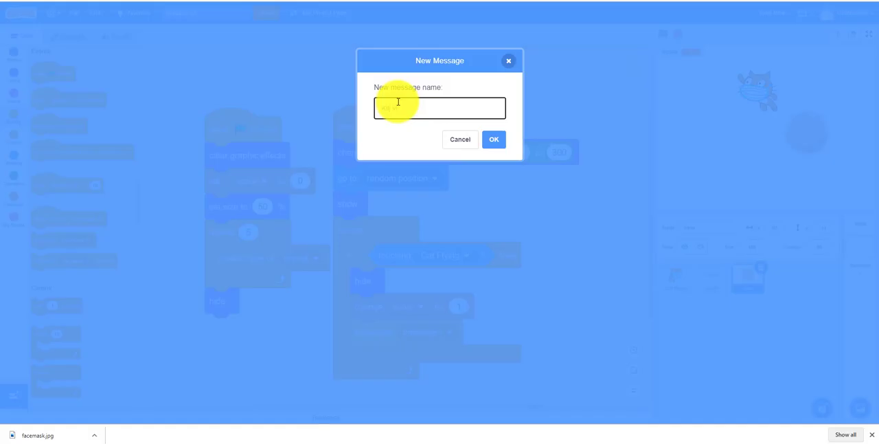
type("Kill Virus")
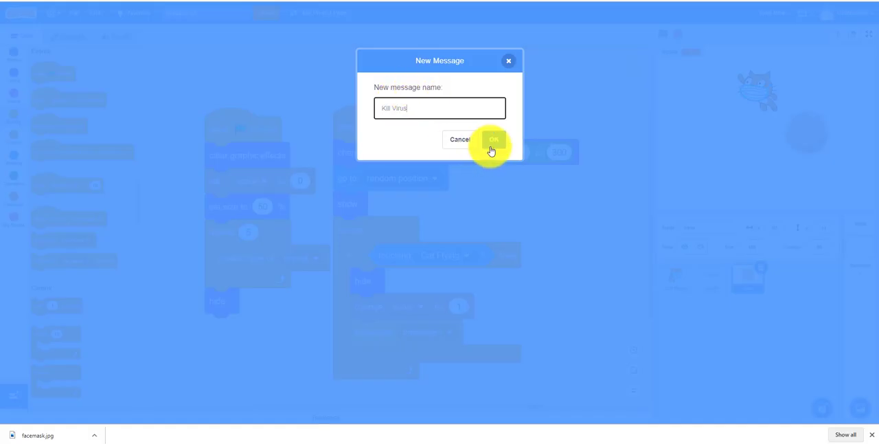
left_click(493, 140)
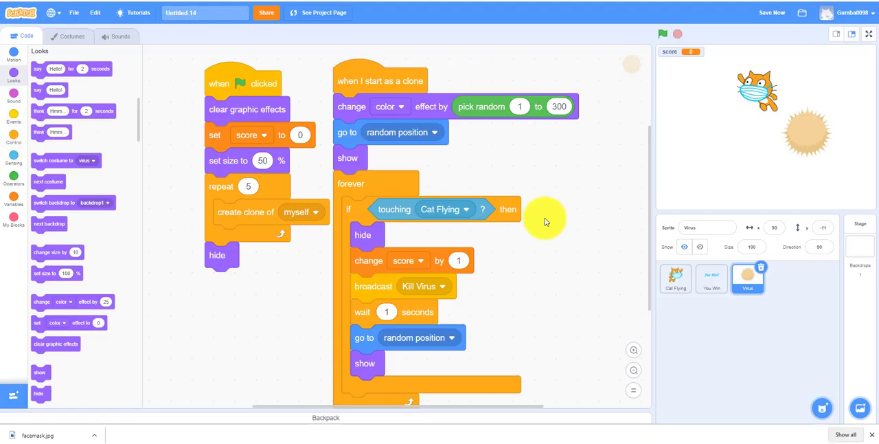
mouse_move(613, 316)
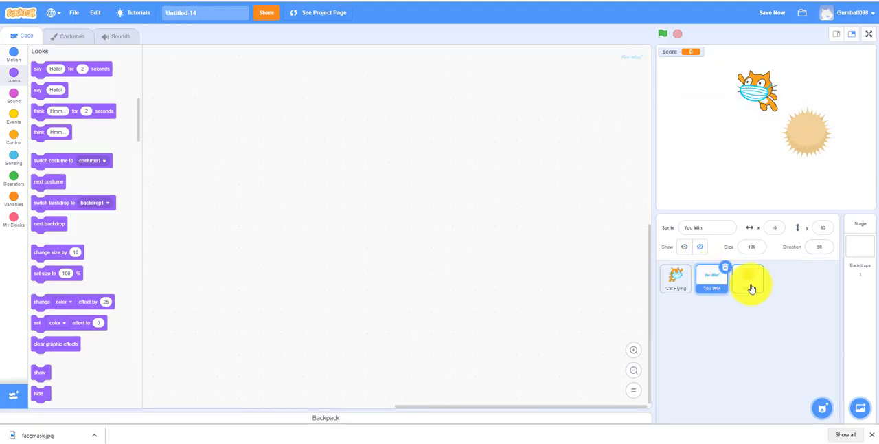
Step: On receiving Kill Virus, check if score = 30, and begin a new broadcast message inside the if
left_click(747, 277)
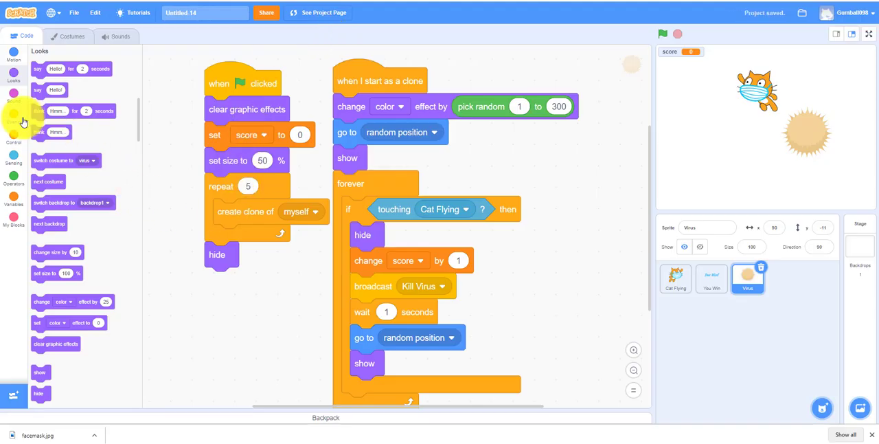
left_click(13, 121)
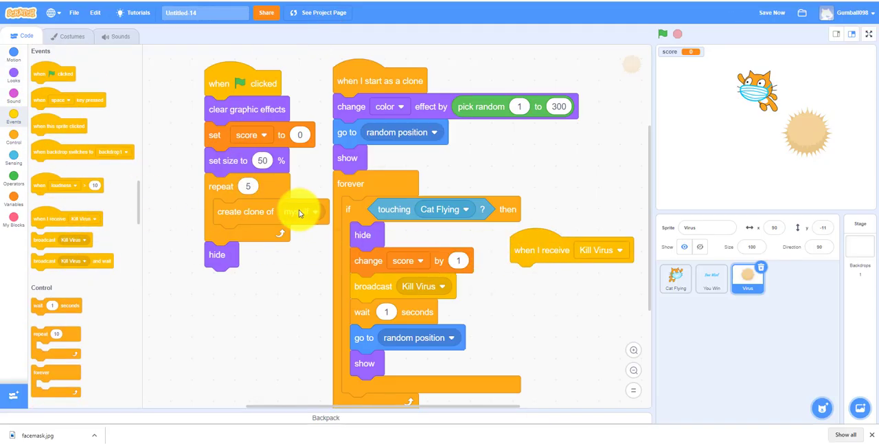
left_click_drag(570, 250, 247, 316)
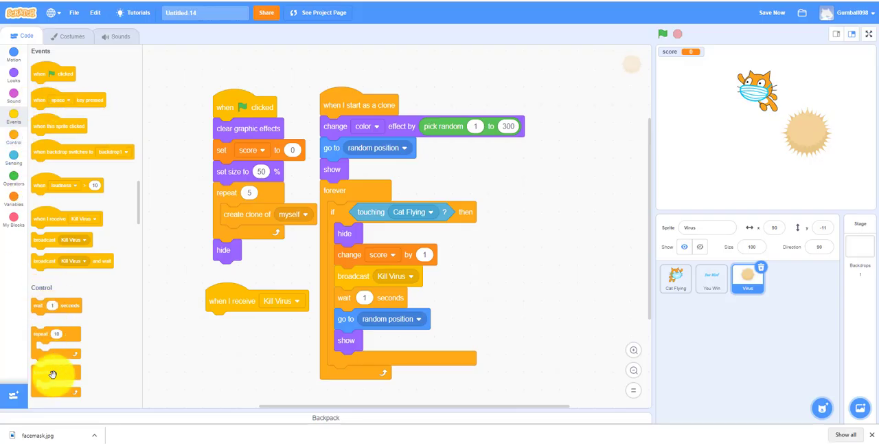
scroll("down", 3)
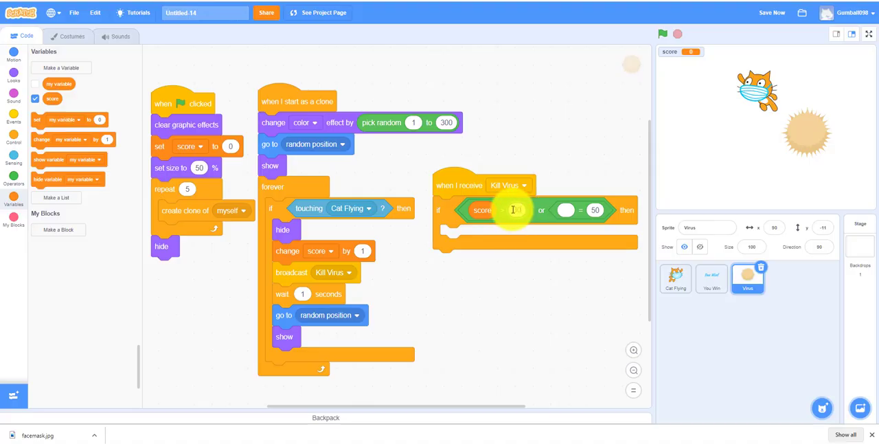
type("30")
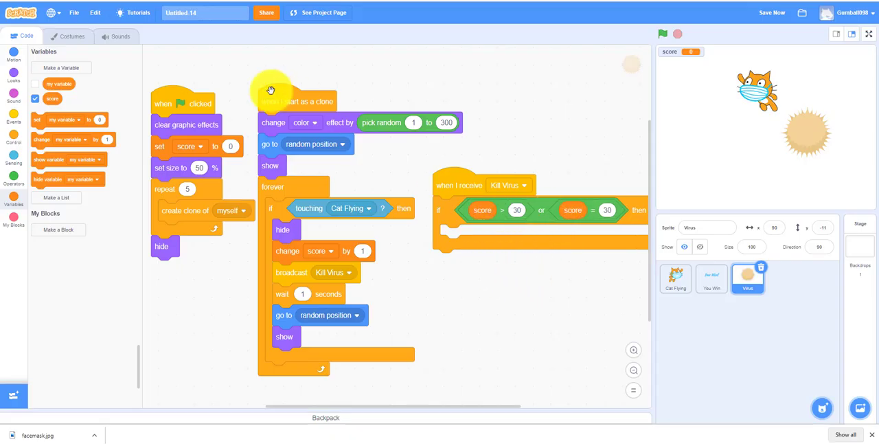
left_click(13, 117)
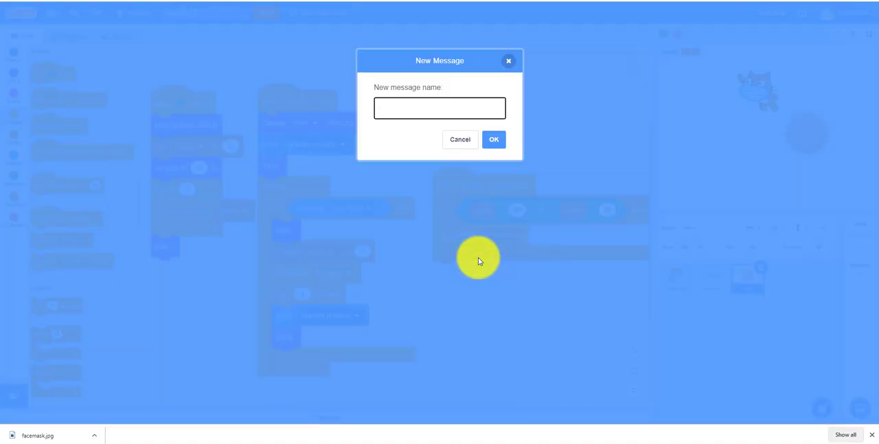
Step: Name the message 'You win', broadcast it, and stop other scripts in sprite on receiving it
type("You win")
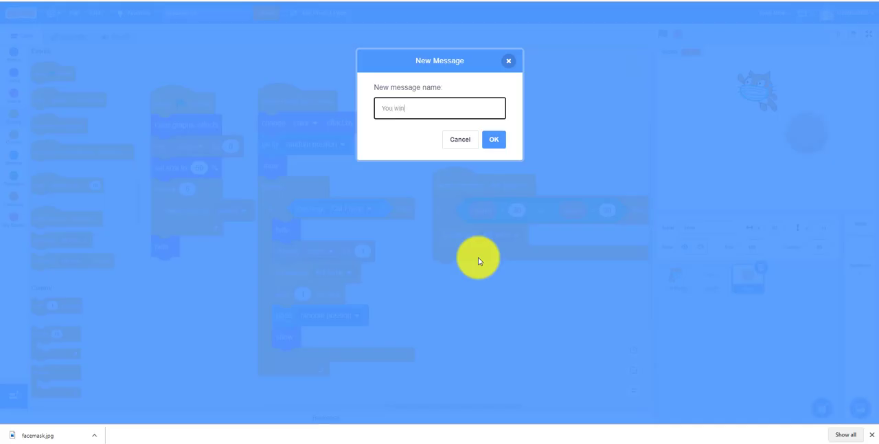
left_click(495, 140)
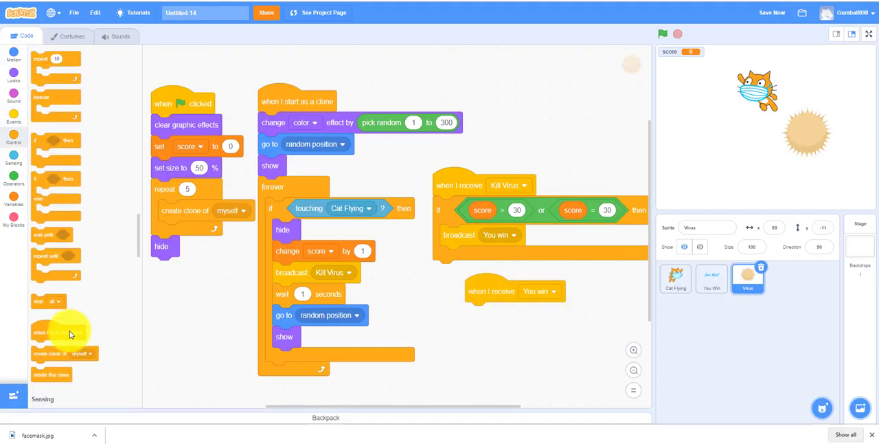
left_click_drag(44, 301, 478, 313)
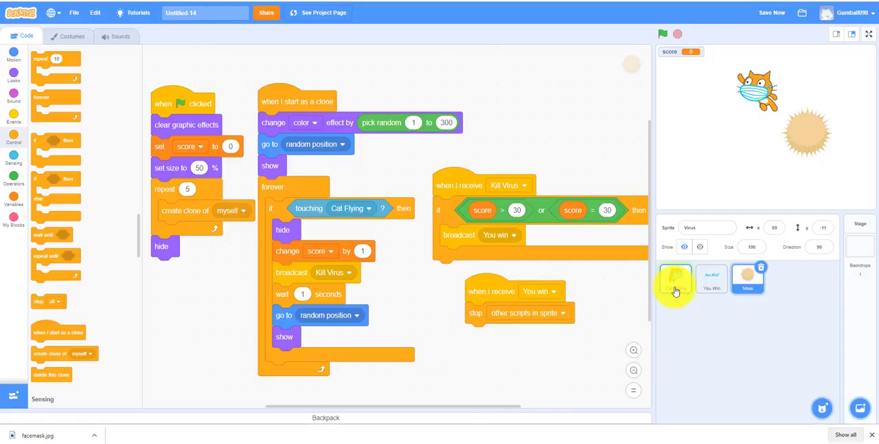
left_click(676, 278)
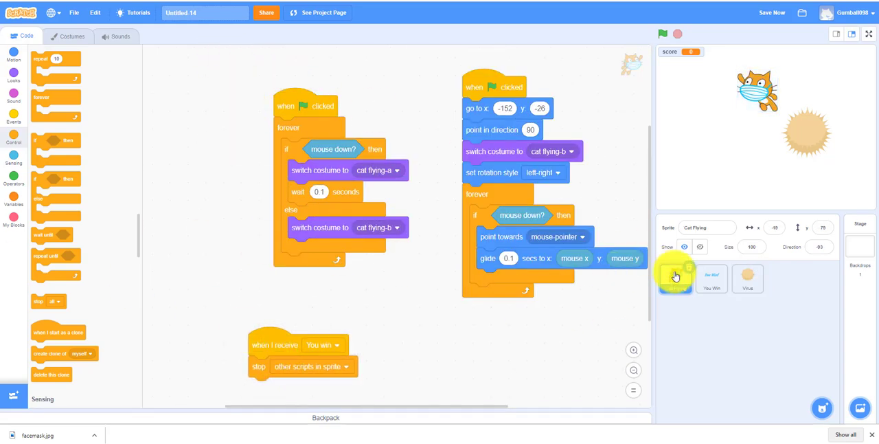
Step: Make the You Win sprite hide when the green flag is clicked
left_click(712, 278)
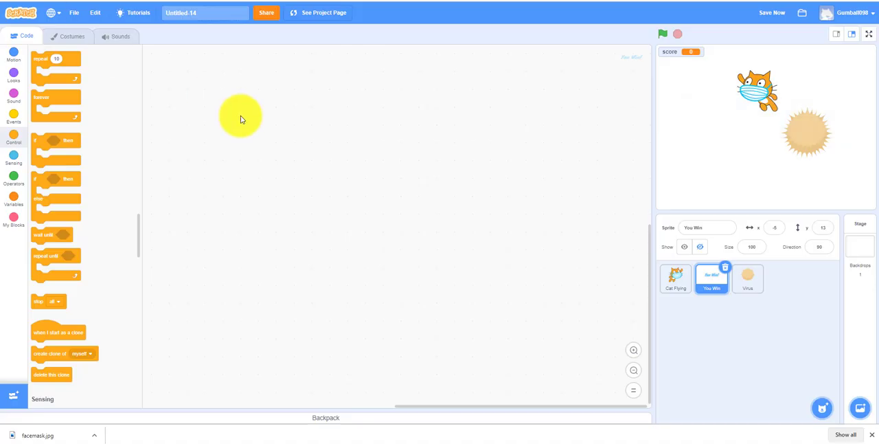
left_click(13, 121)
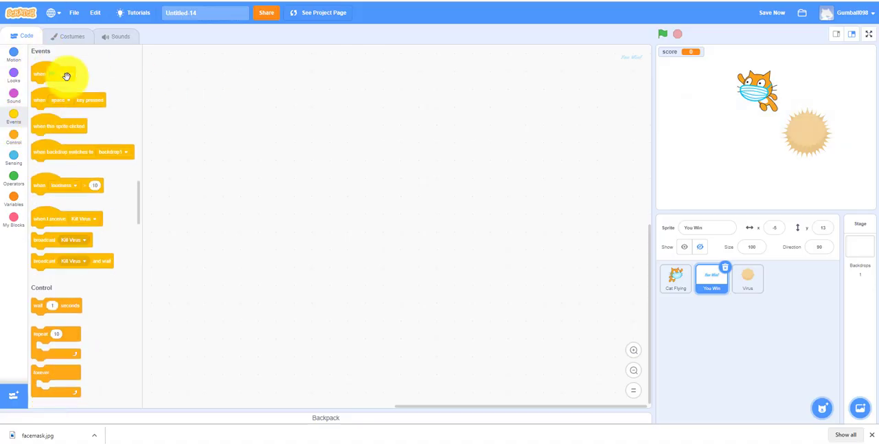
left_click_drag(66, 75, 242, 152)
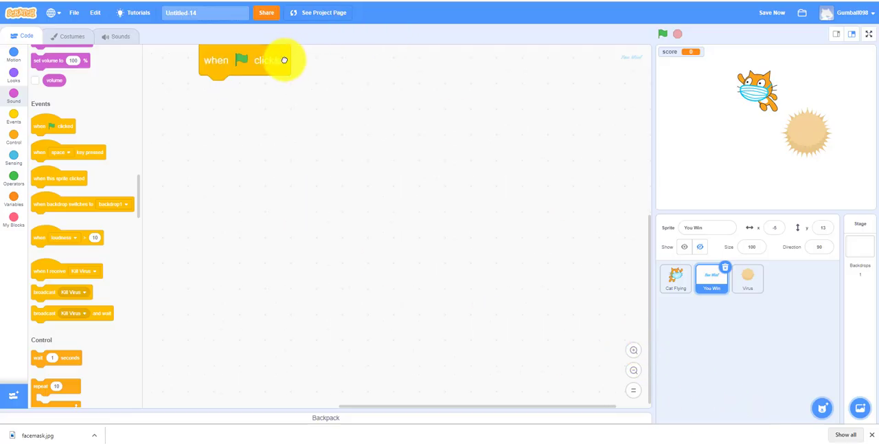
left_click_drag(251, 61, 352, 206)
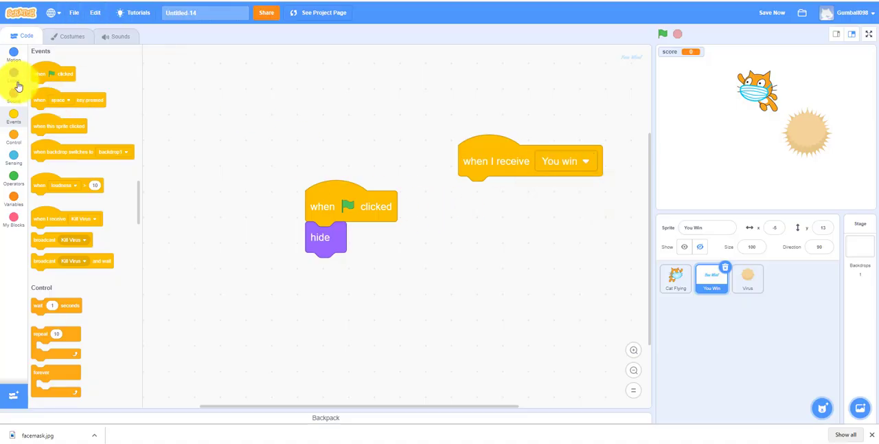
Step: On receiving You win, move the You Win sprite to x:0 y:0 and show it
left_click(13, 61)
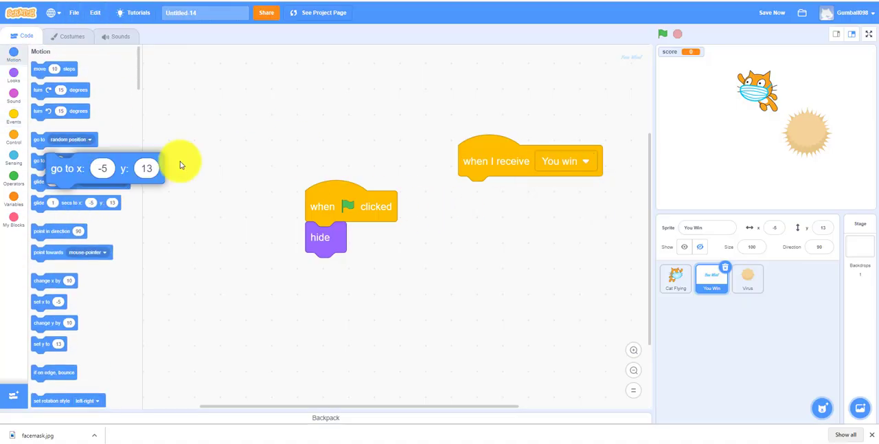
left_click_drag(103, 168, 480, 192)
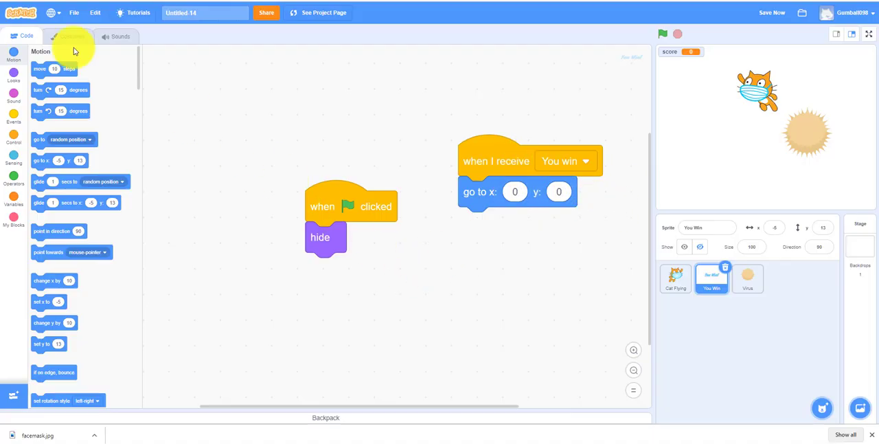
left_click(11, 80)
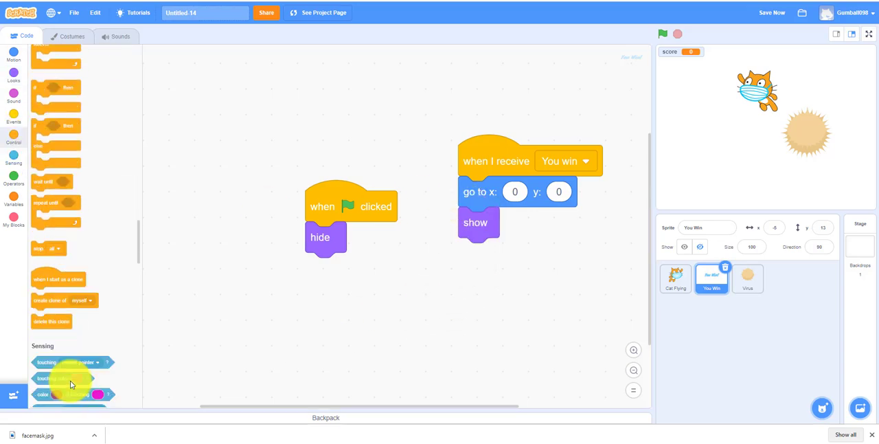
left_click_drag(48, 247, 473, 254)
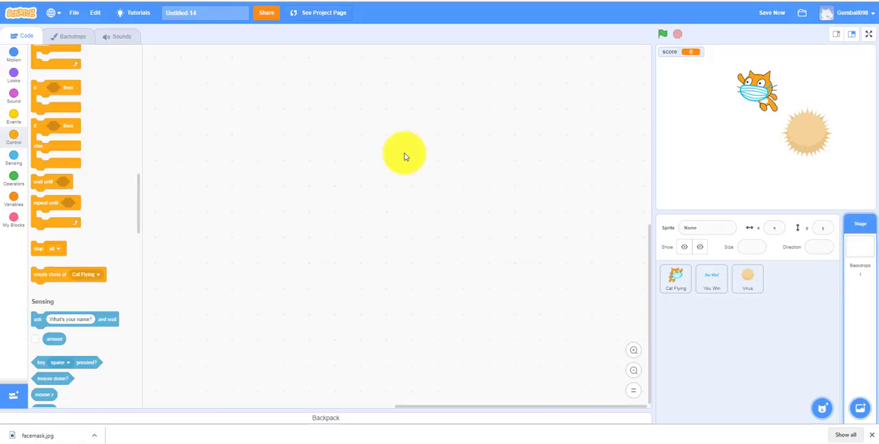
Step: Choose the City With Water backdrop from the library for the Stage
left_click(72, 35)
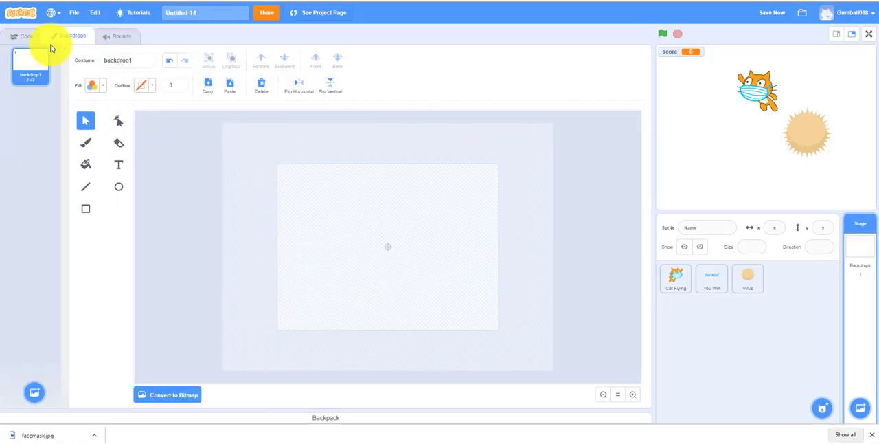
left_click(34, 393)
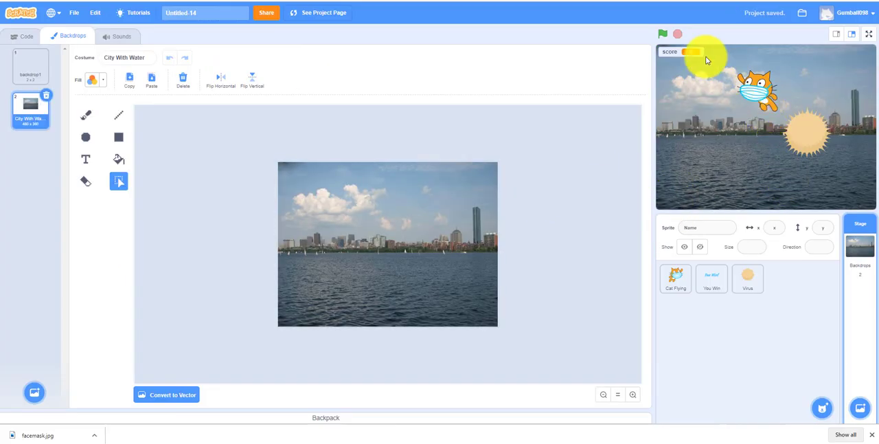
left_click(21, 36)
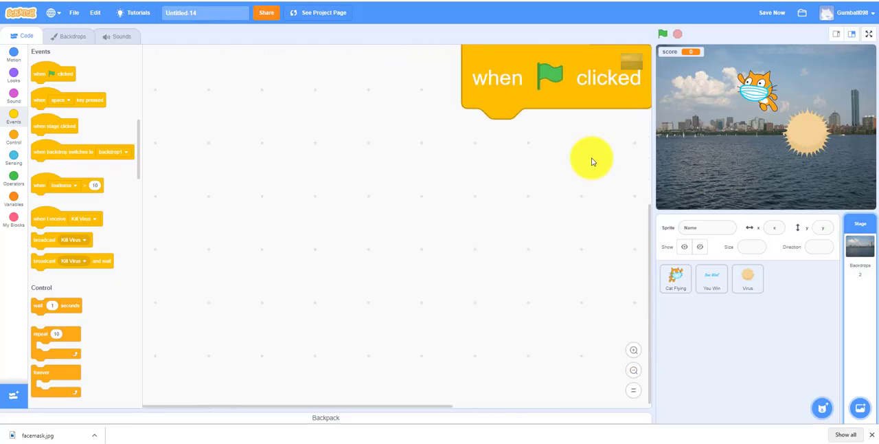
Step: Loop 'play sound Dance Funky until done' forever on the Stage's green flag
left_click_drag(553, 76, 387, 184)
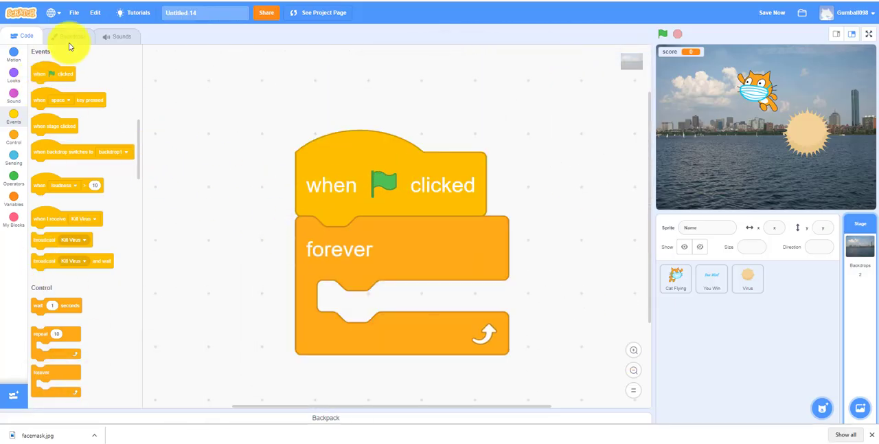
left_click(121, 37)
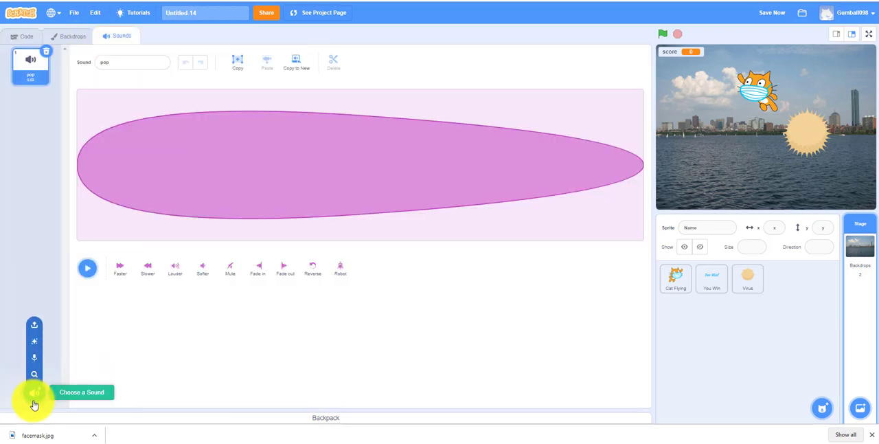
left_click(33, 393)
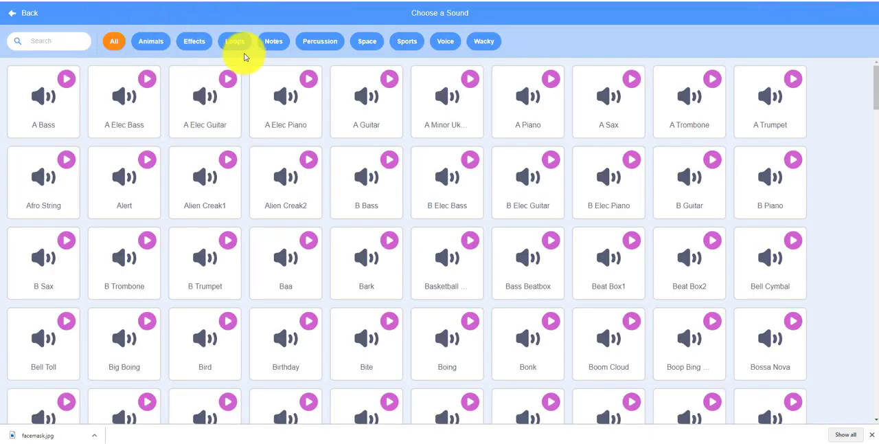
left_click(234, 41)
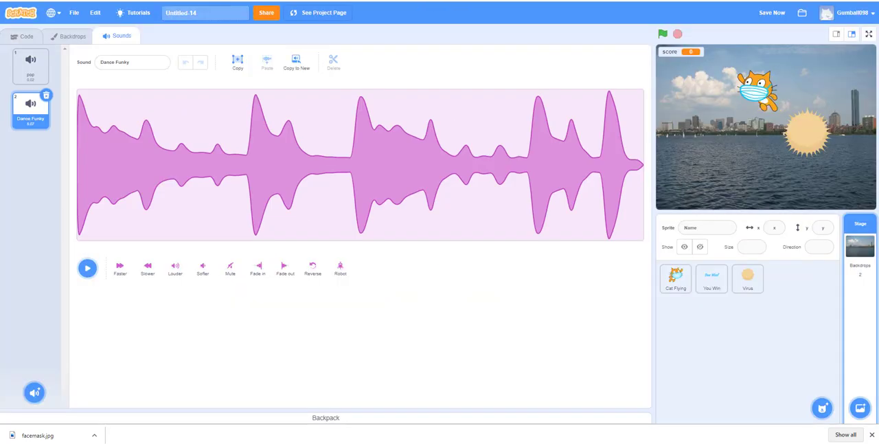
left_click(16, 35)
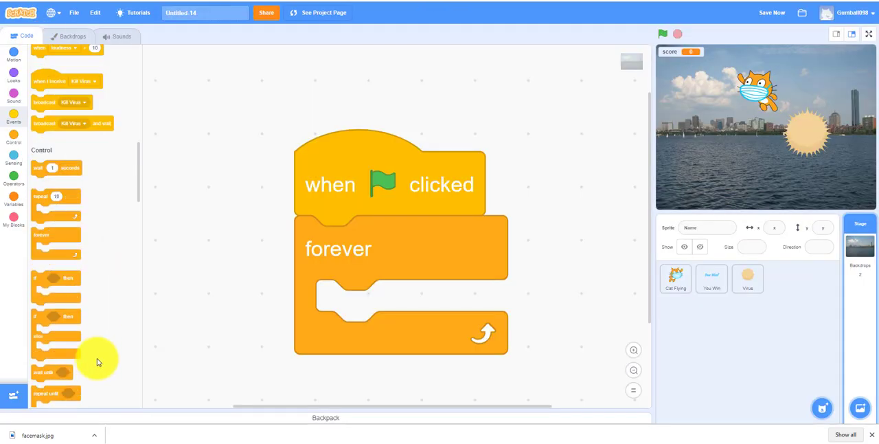
left_click(8, 99)
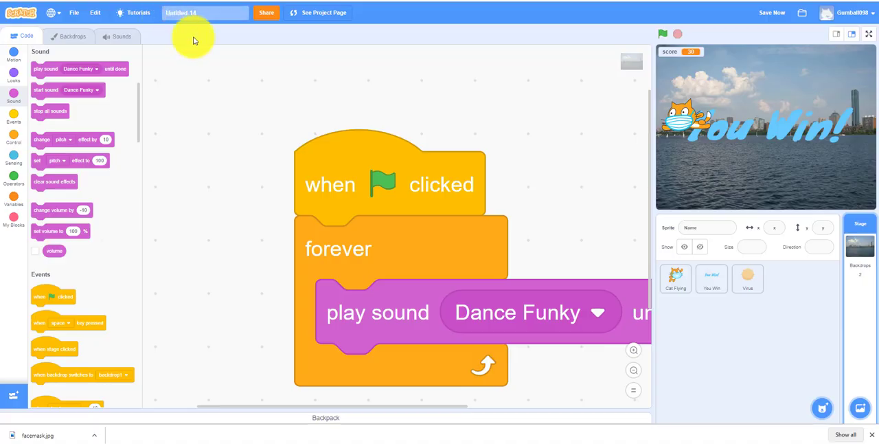
Step: Run the finished game full-screen with the green flag
left_click(865, 36)
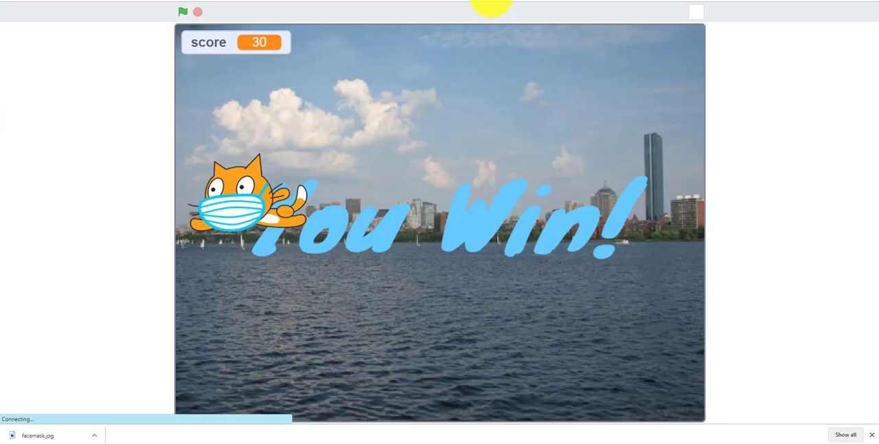
left_click(183, 11)
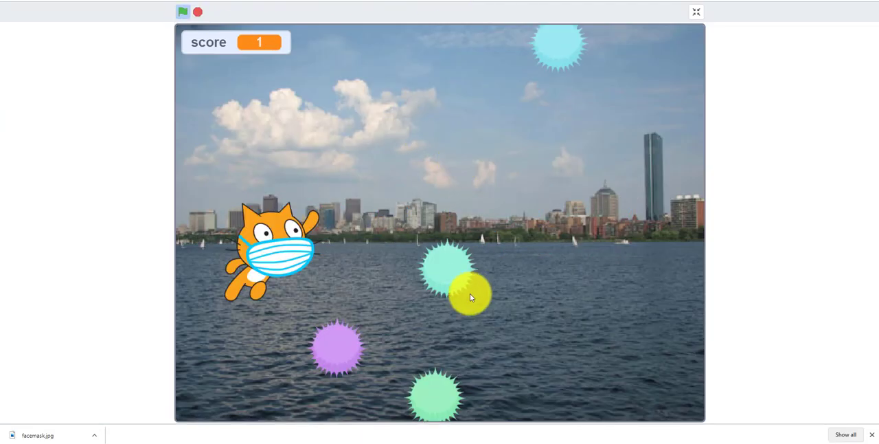